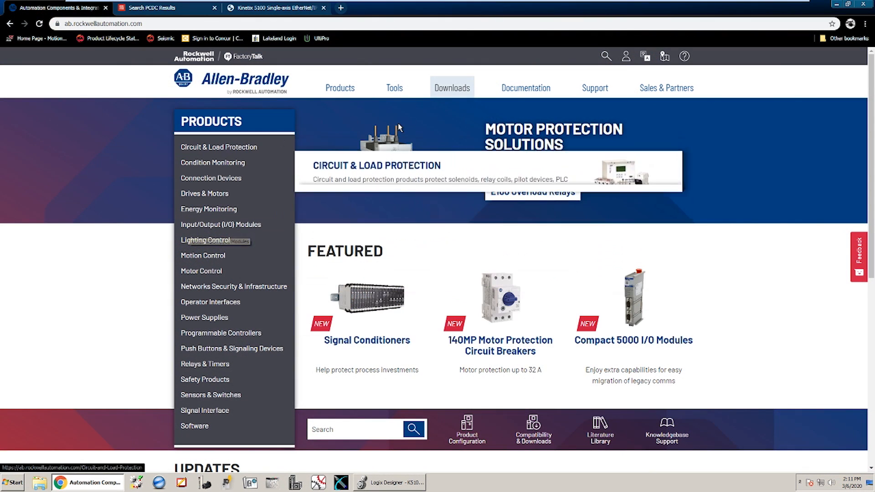
- Browse the Compatibility & Downloads results for Kinetix 5100 and view the Downloads cart
left_click(451, 87)
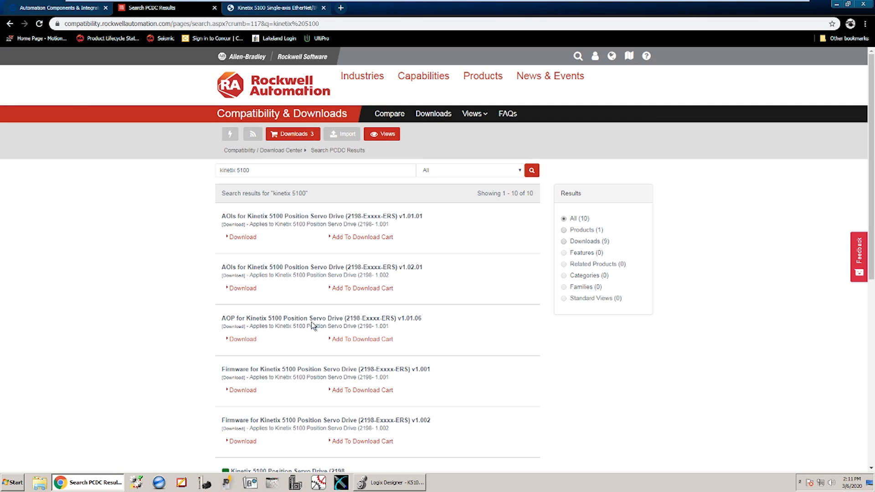
mouse_move(294, 257)
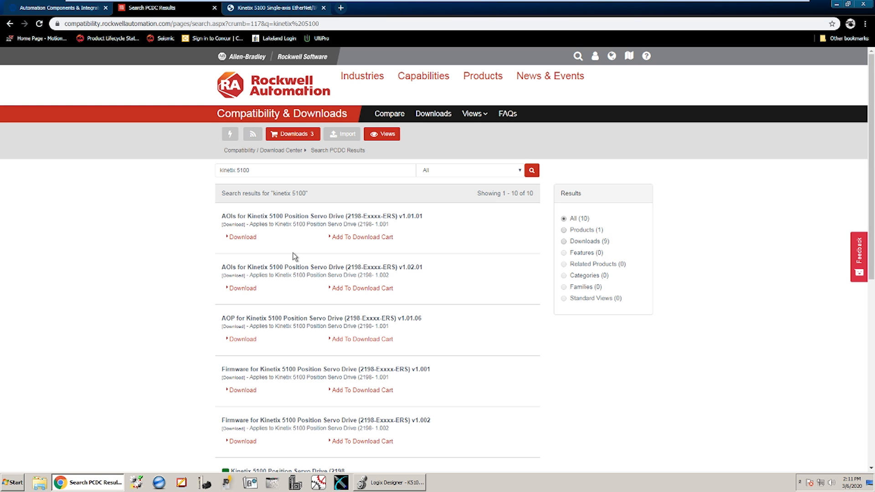
scroll("down", 3)
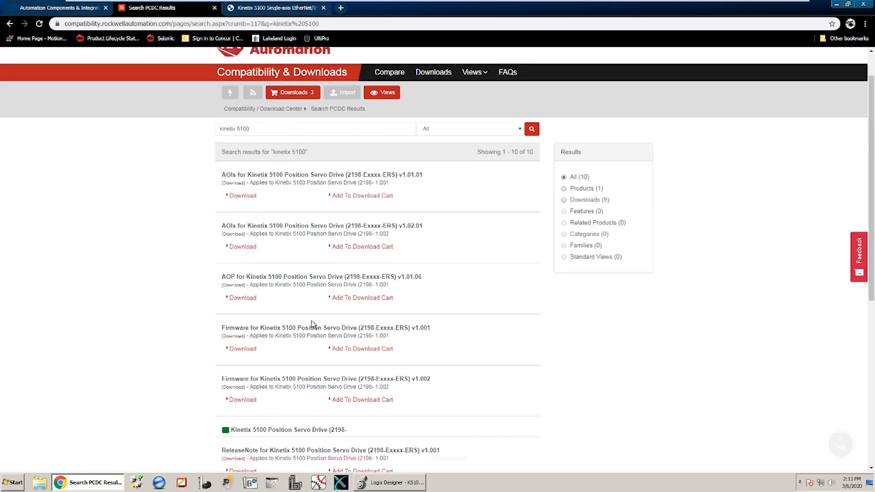
scroll("down", 3)
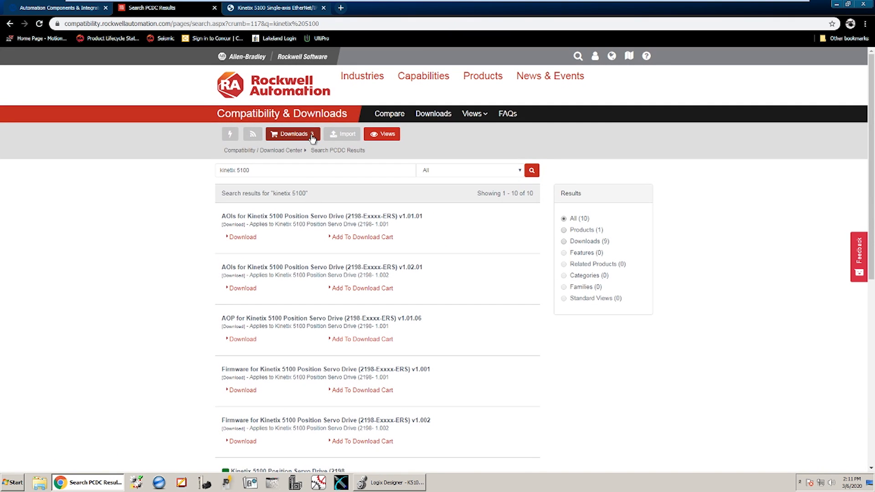
left_click(293, 134)
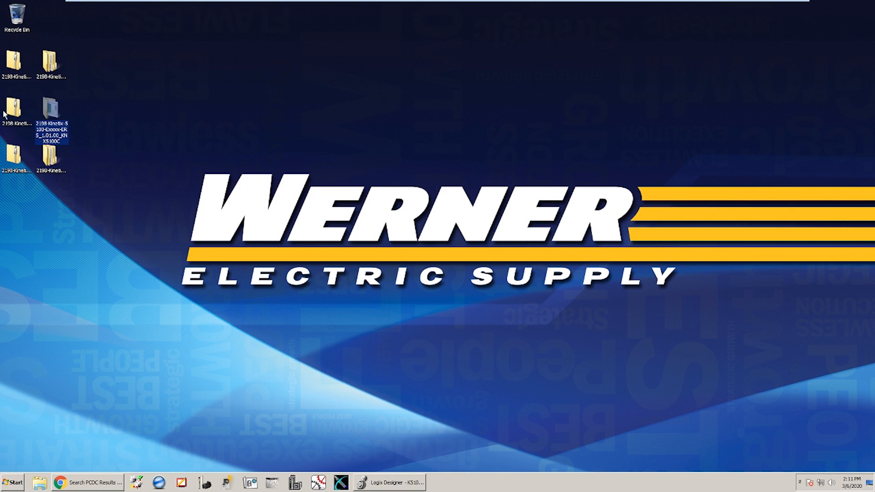
mouse_move(49, 112)
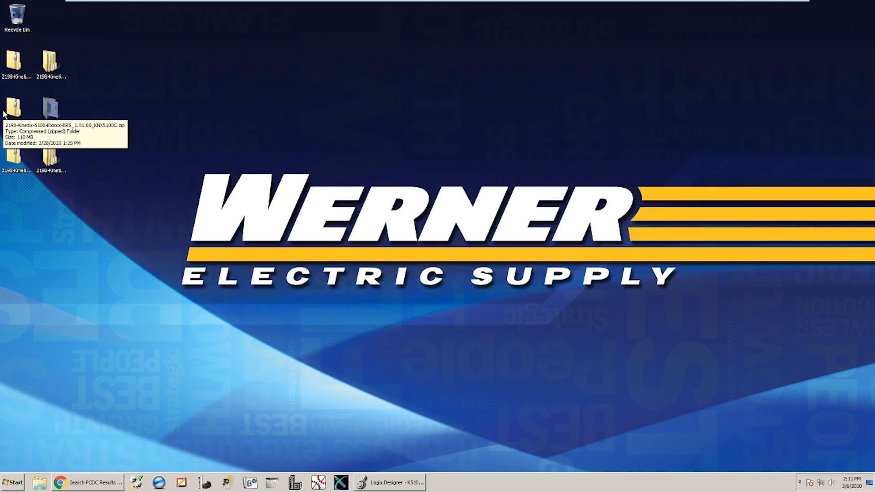
mouse_move(117, 394)
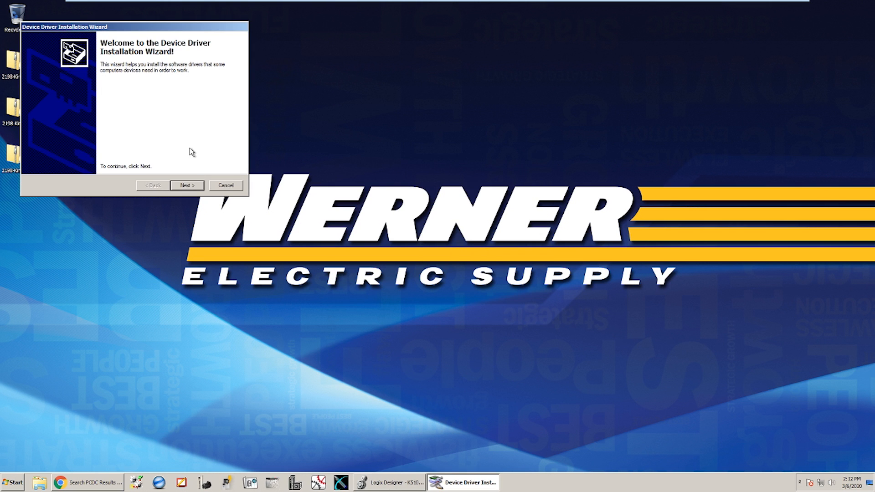
- Continue through the Device Driver Installation Wizard for the KNX5100C package
left_click(187, 185)
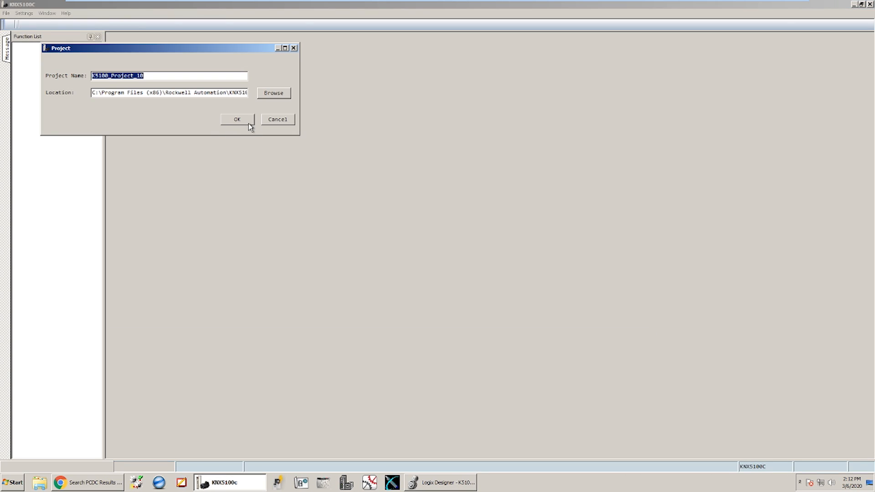
- Create project K5100_Project_10 and add a Kinetix 5100 drive on Com12
left_click(236, 119)
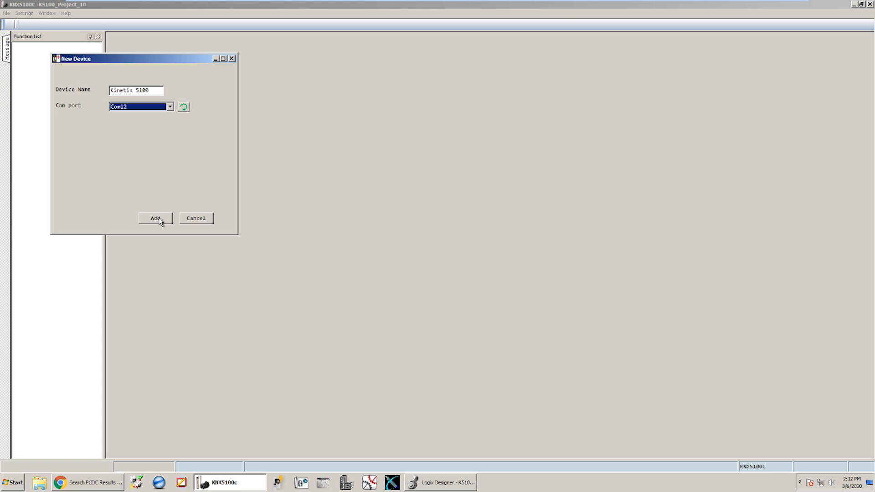
left_click(155, 219)
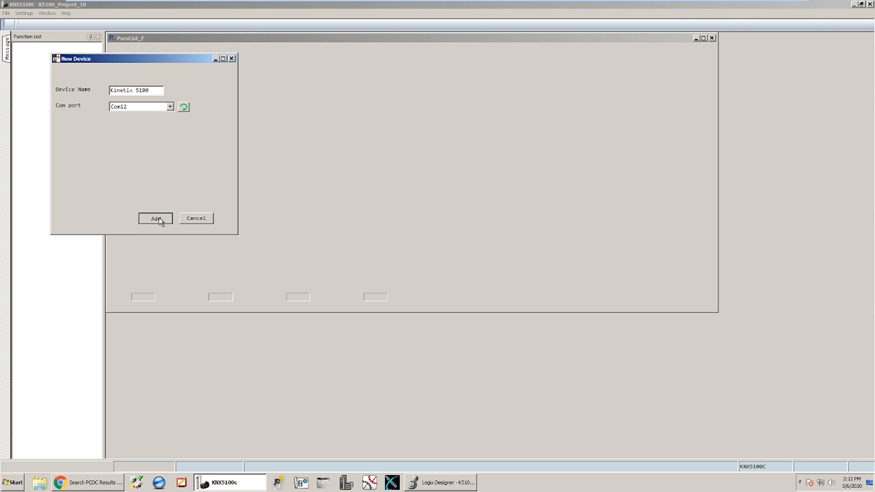
left_click(155, 219)
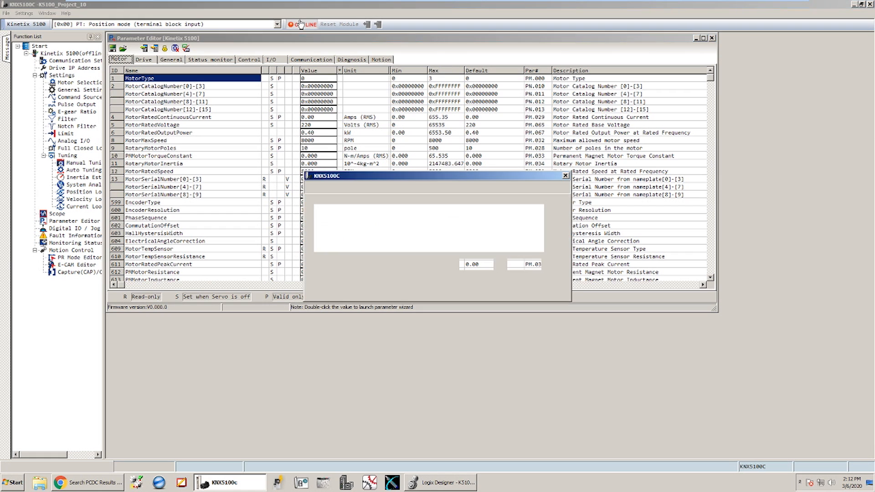
- Go online and upload all parameters from the drive
left_click(300, 25)
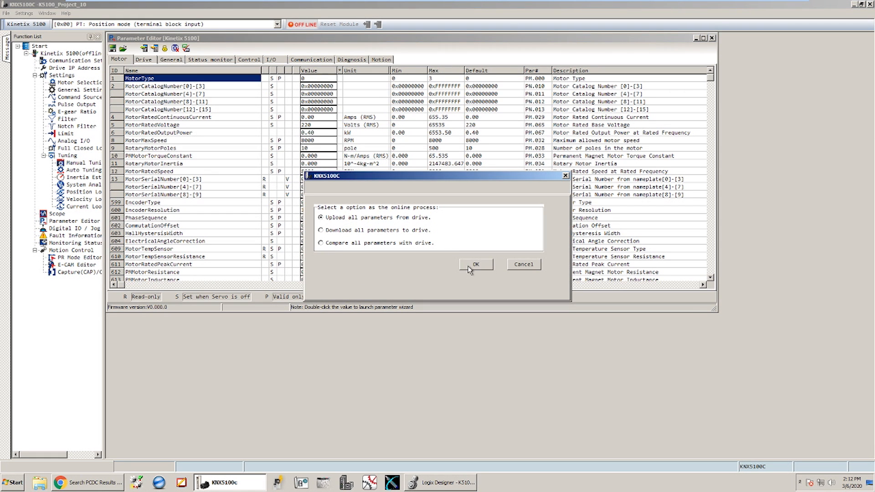
left_click(475, 264)
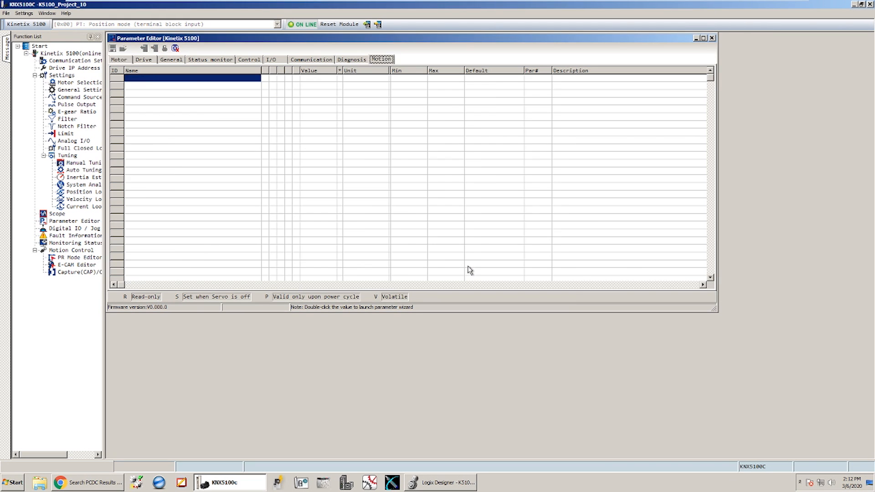
left_click(119, 60)
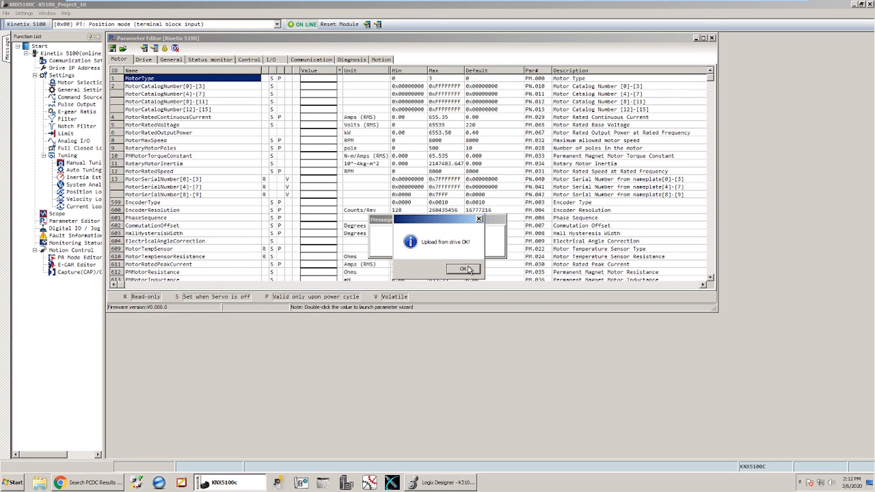
- Review the drive IP address settings (192.168.1.65) without changes
left_click(462, 269)
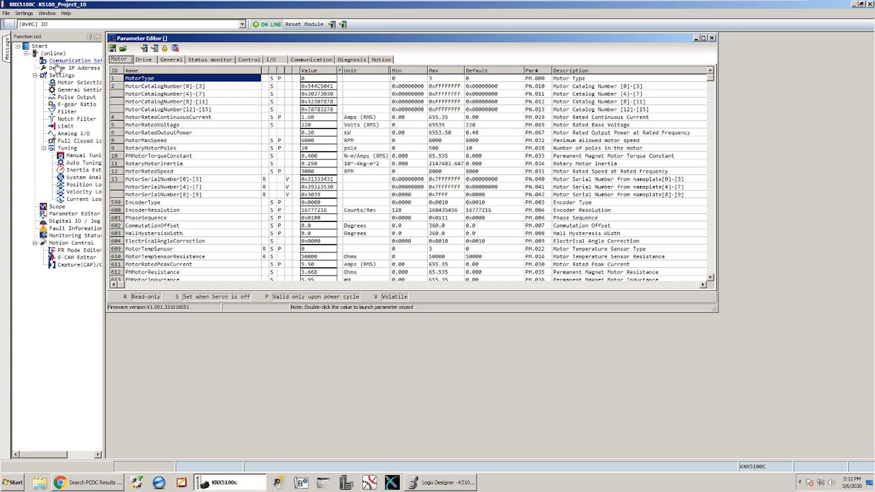
left_click(74, 68)
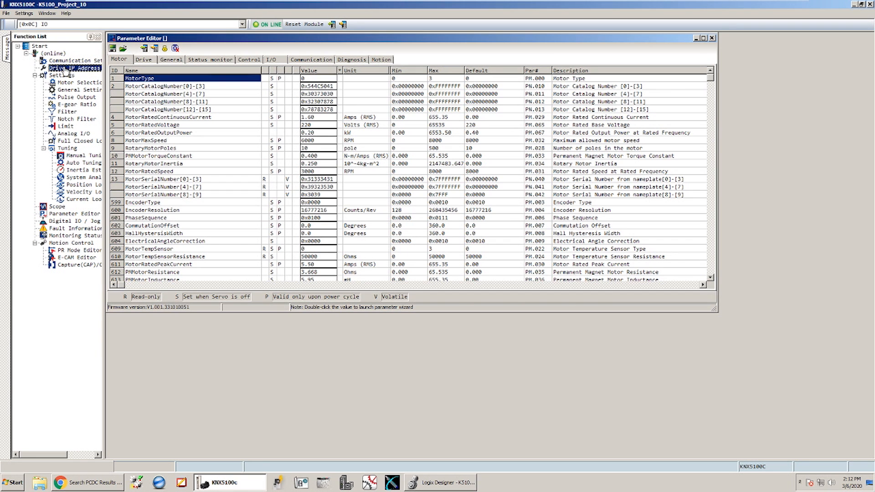
left_click(74, 67)
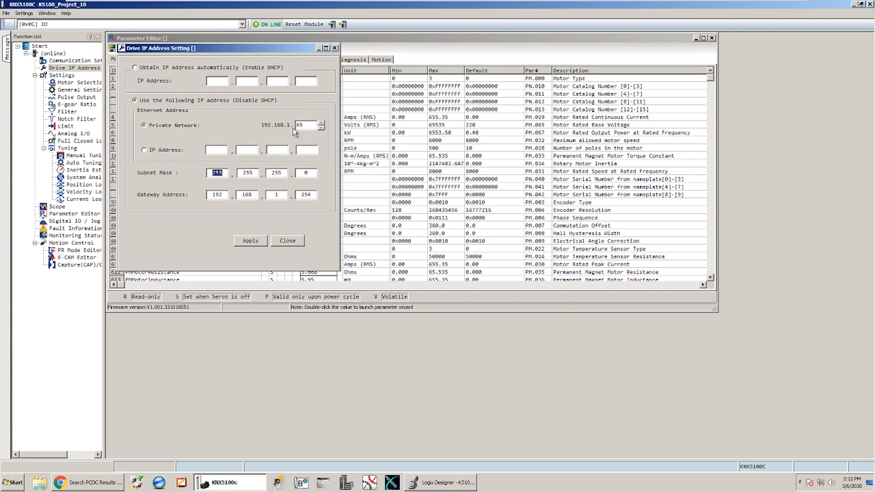
mouse_move(310, 113)
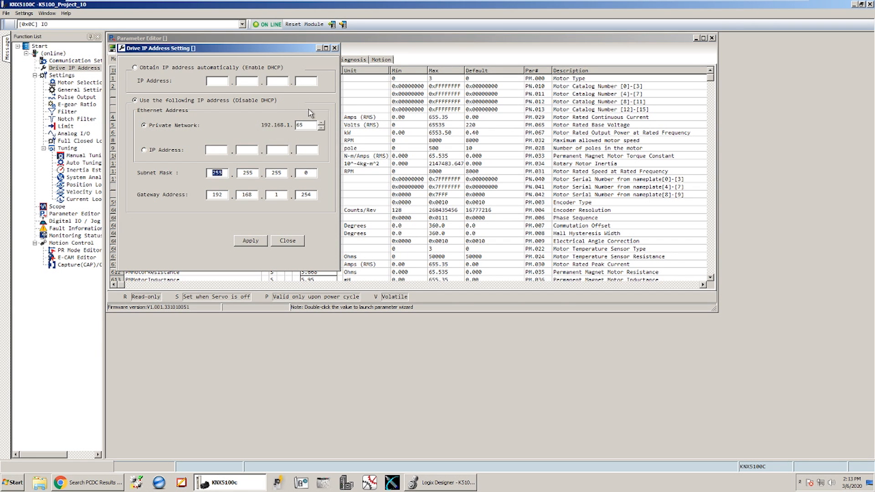
mouse_move(278, 131)
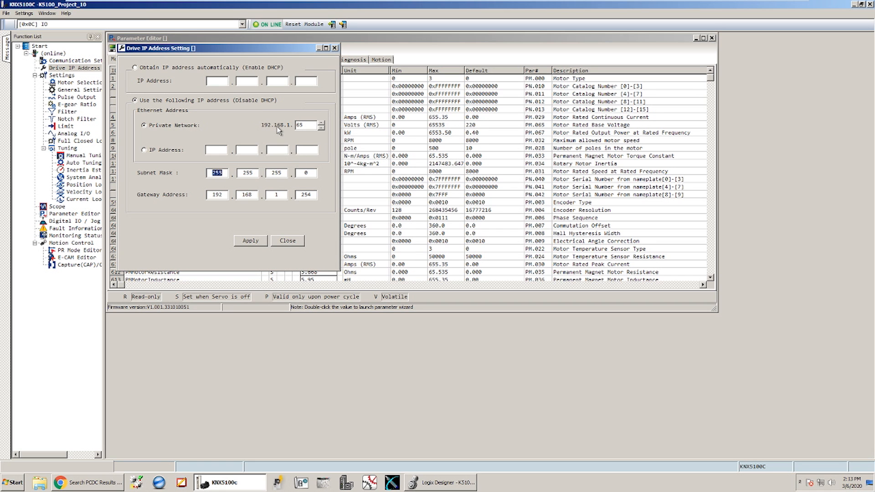
mouse_move(267, 207)
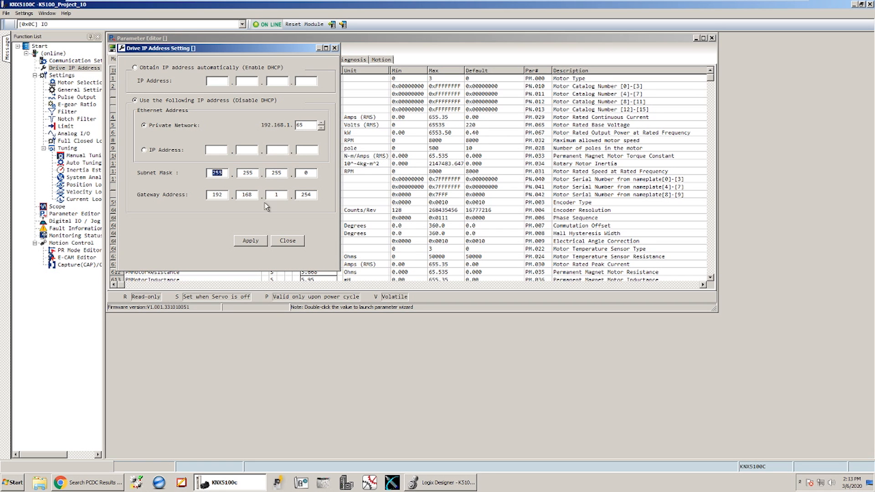
left_click(287, 241)
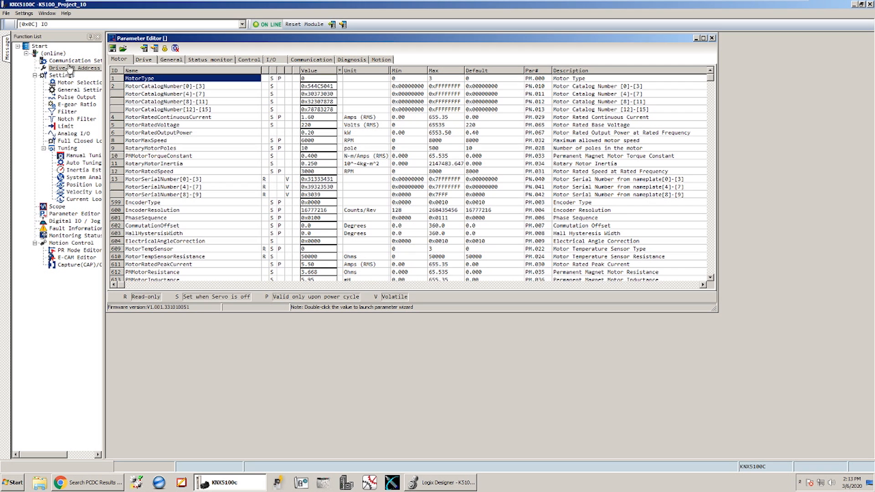
- Check the drive operation mode, keeping it at IO
left_click(62, 75)
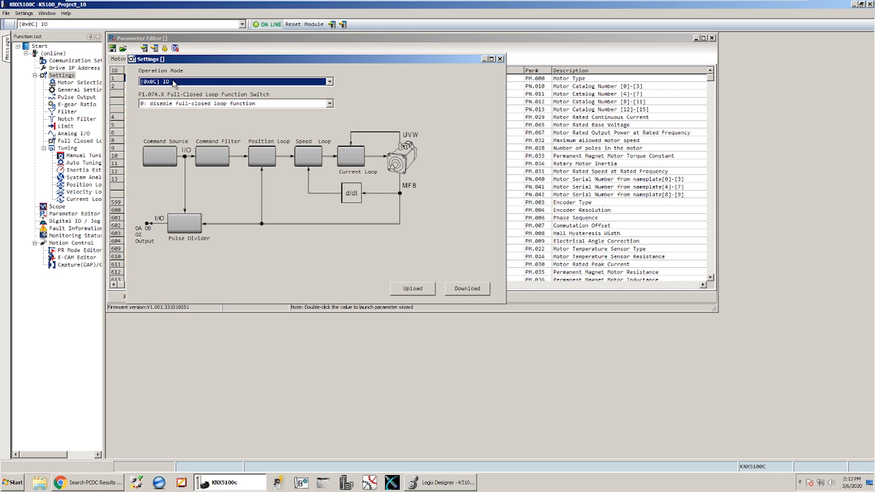
left_click(328, 82)
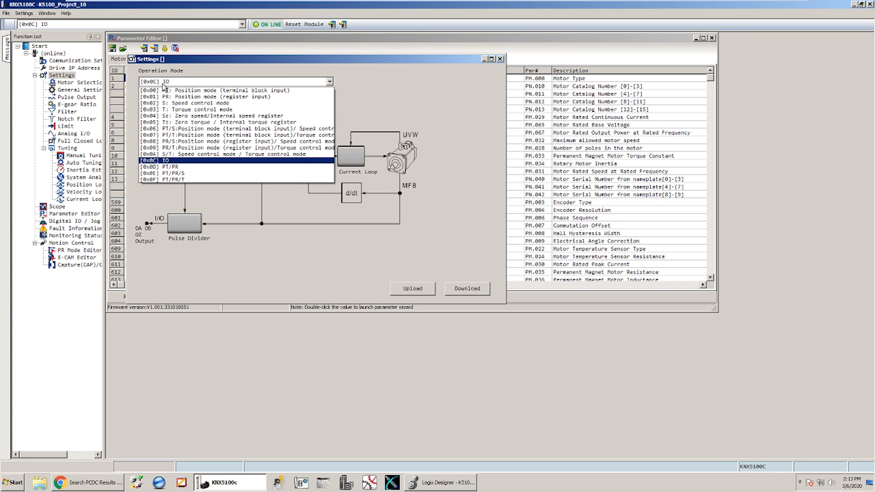
mouse_move(205, 77)
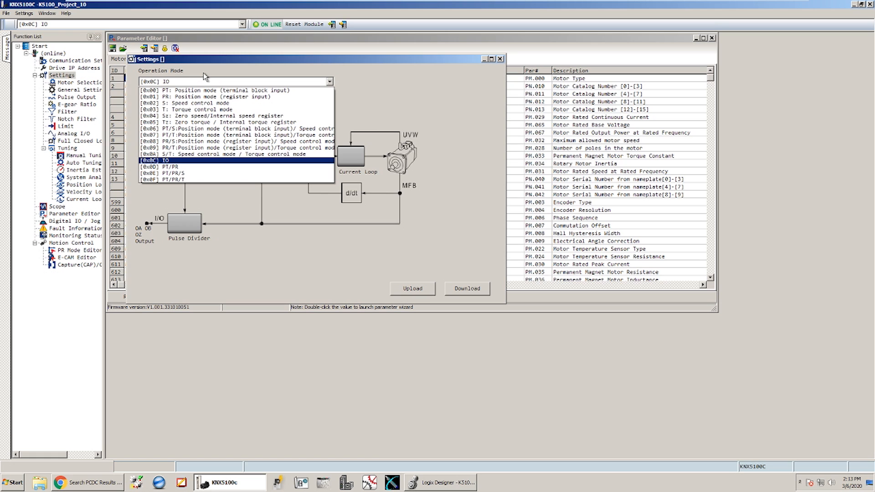
left_click(164, 161)
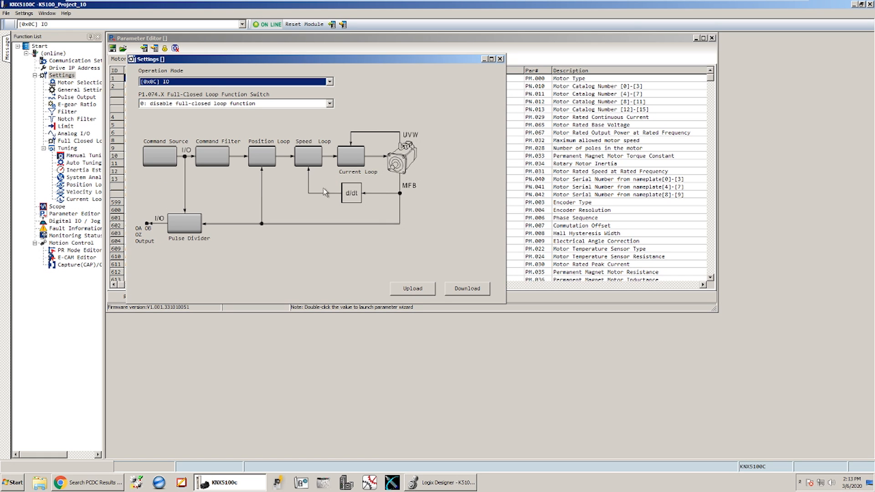
mouse_move(502, 62)
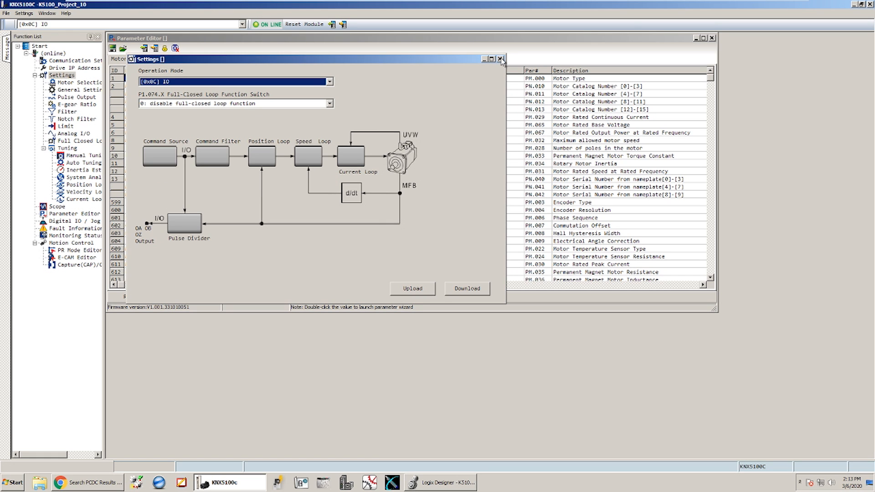
left_click(500, 59)
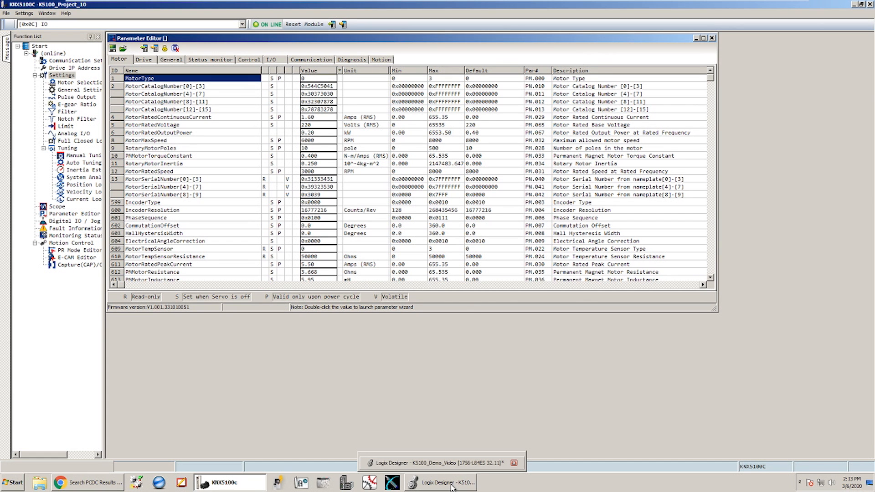
- Switch back to the K5100_Demo_Video project and select the Add-On Instructions folder
left_click(441, 483)
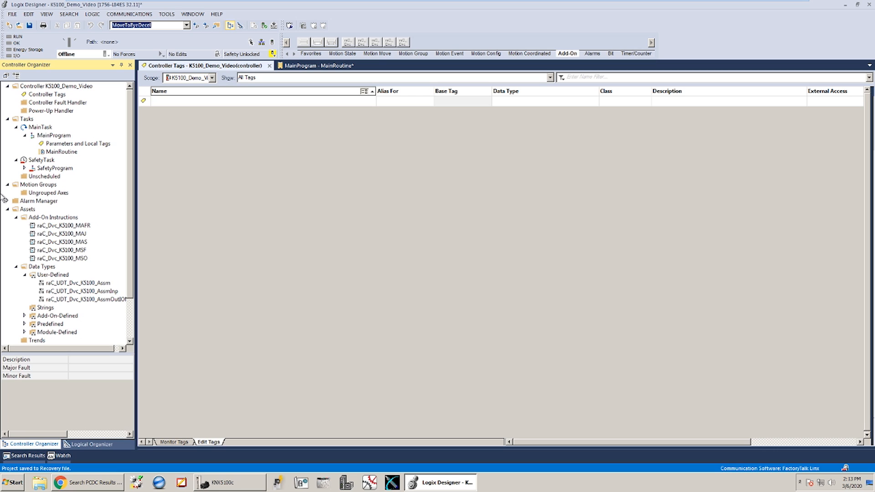
mouse_move(58, 220)
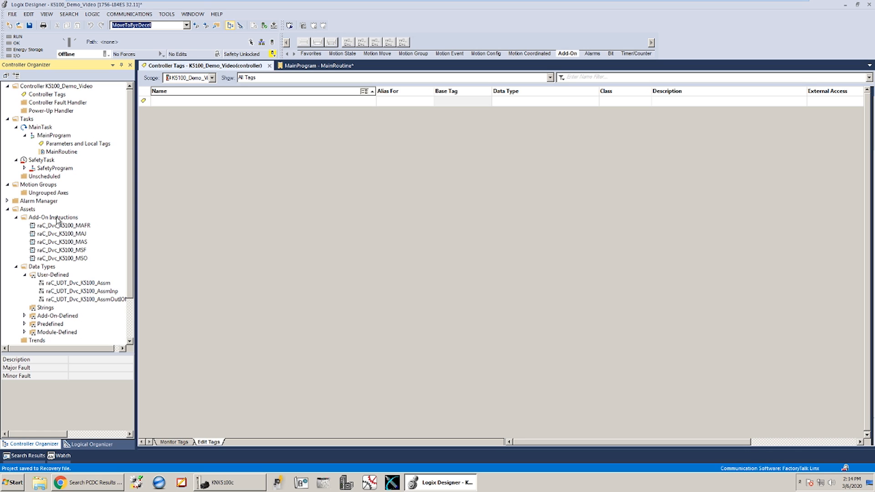
left_click(53, 217)
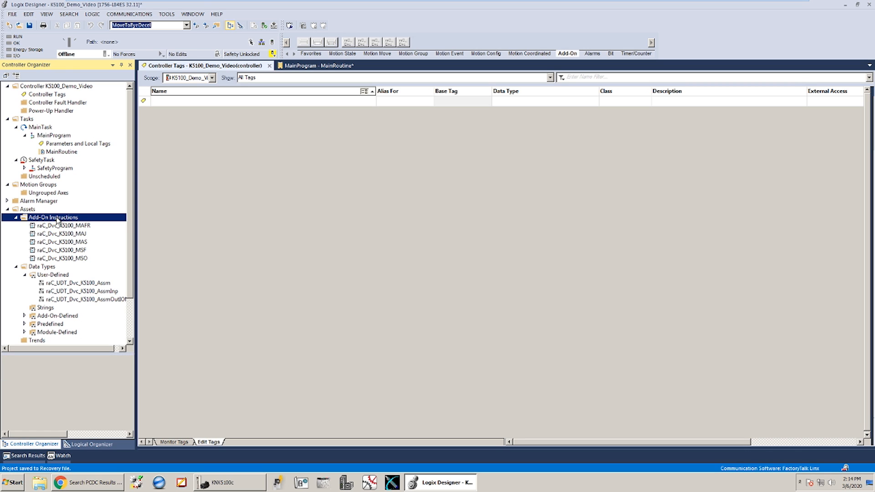
mouse_move(50, 279)
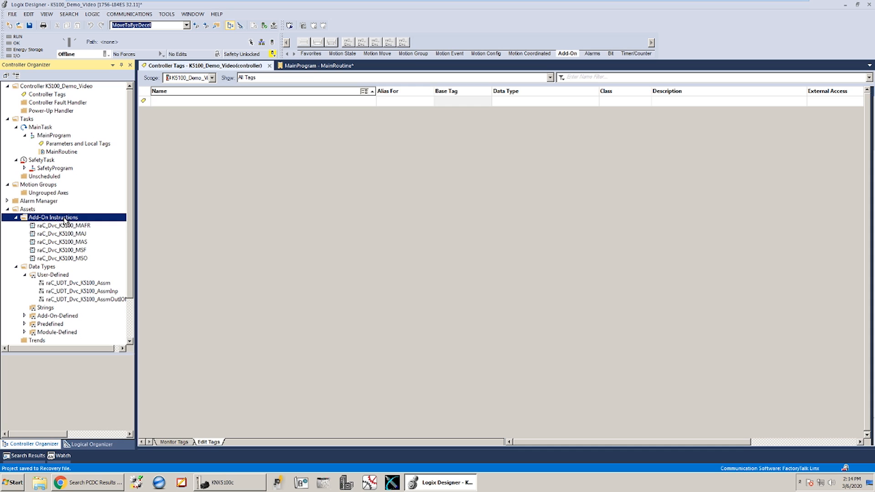
- Import raC_Dvc_K5100_MAI.LSX from the Kinetix 5100 AOIs folder into the project
right_click(53, 217)
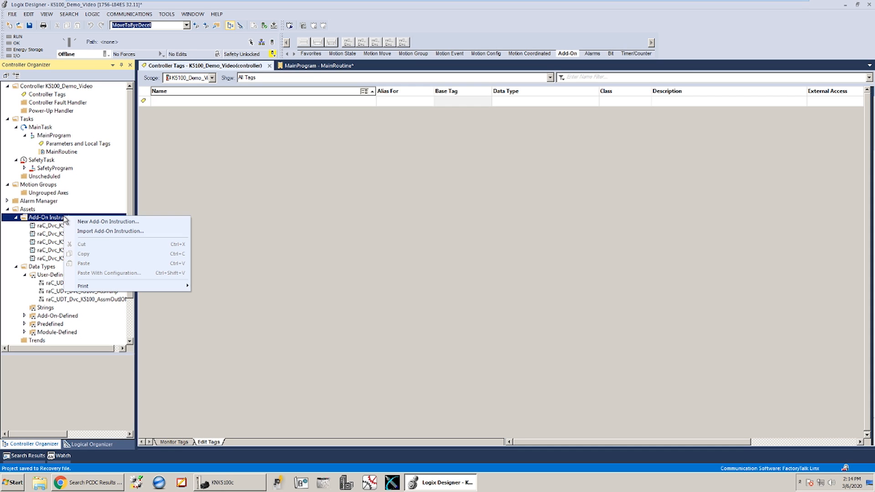
mouse_move(110, 231)
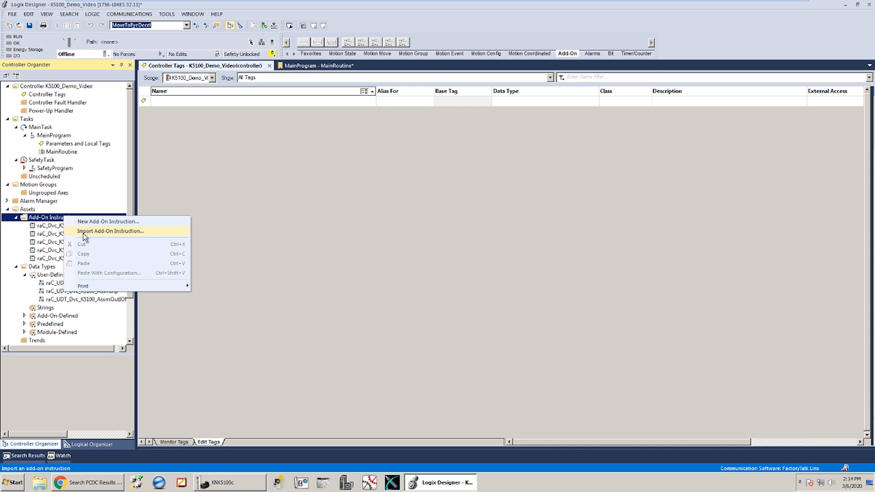
left_click(110, 231)
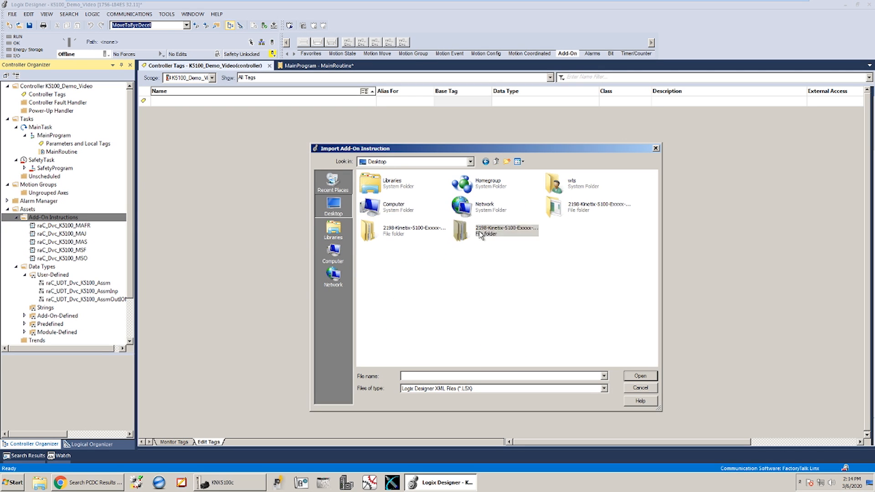
double_click(505, 230)
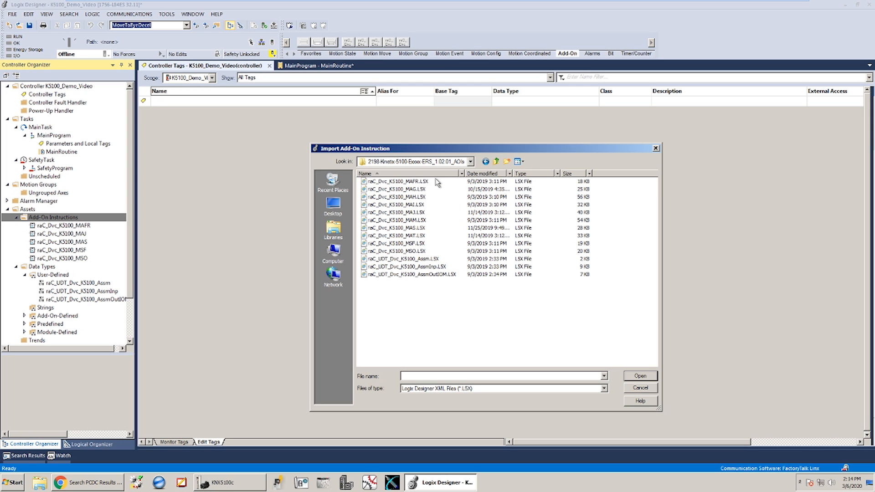
left_click(396, 204)
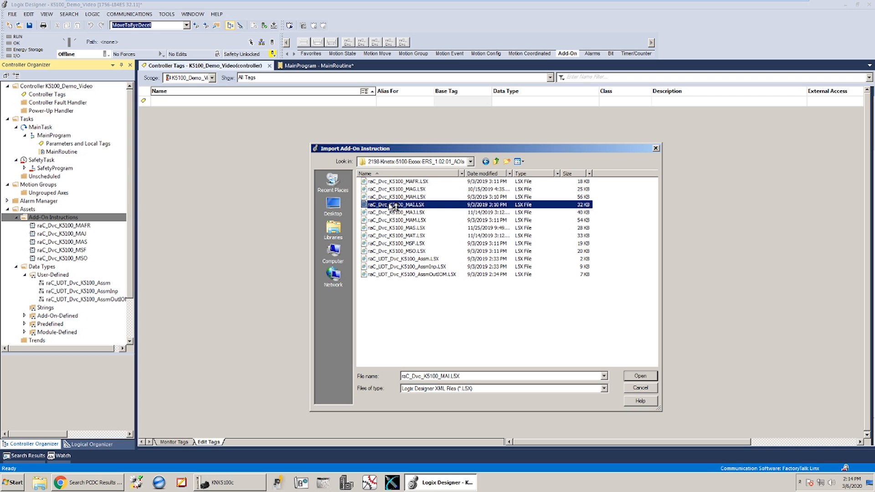
left_click(639, 376)
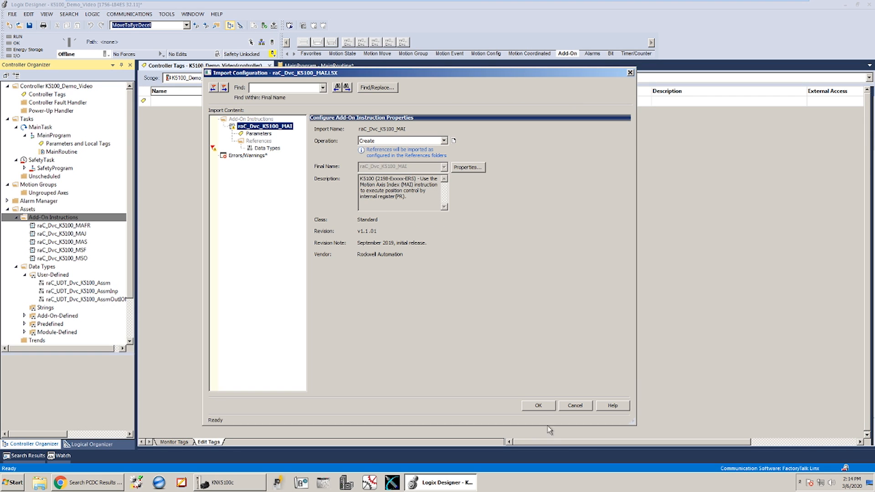
left_click(537, 405)
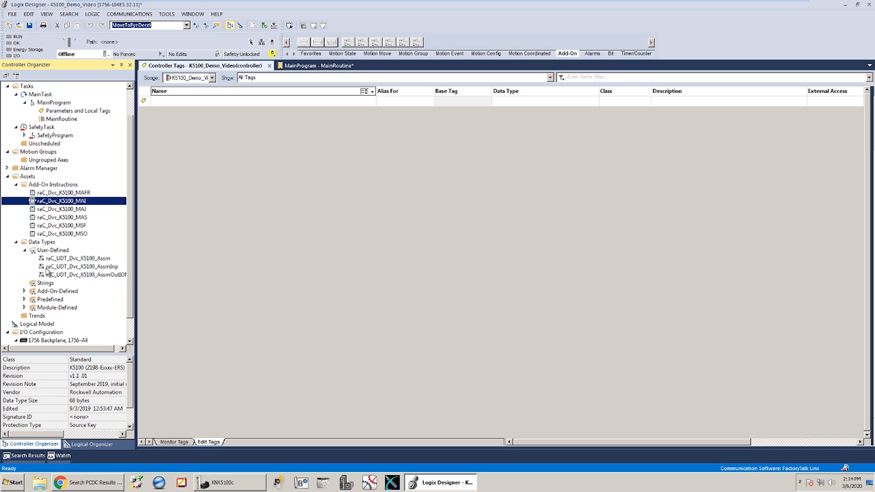
mouse_move(83, 270)
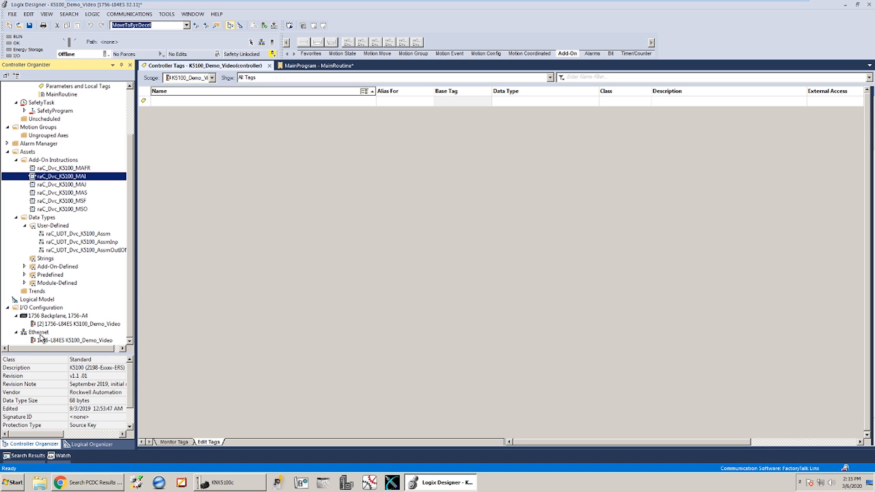
- Create a new Ethernet module of type 2198-E1004-ERS (0.4 kW Kinetix 5100)
right_click(37, 333)
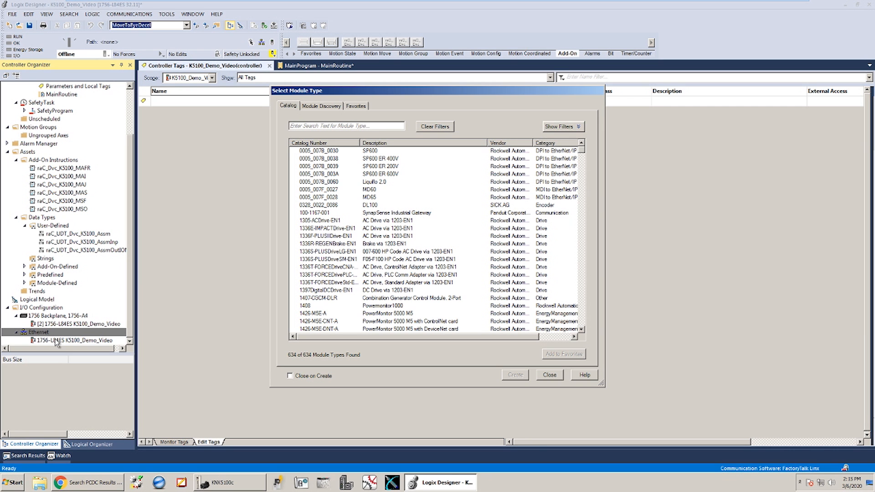
type("2198-e")
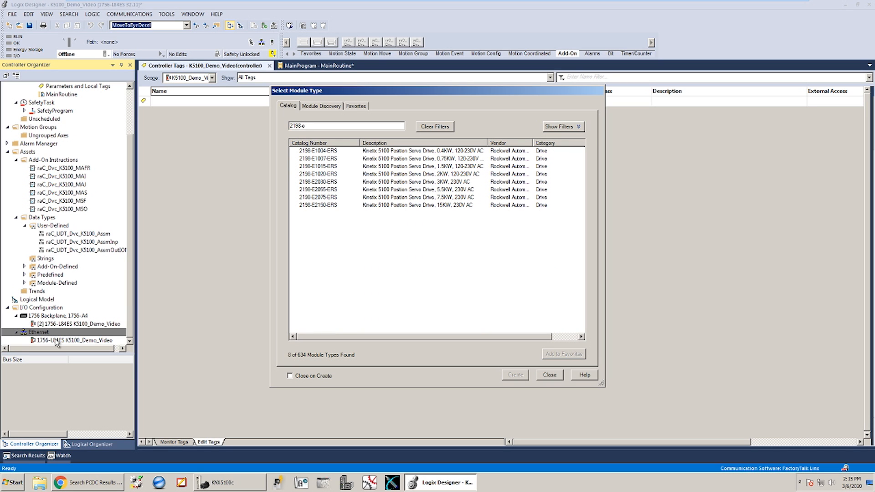
mouse_move(266, 217)
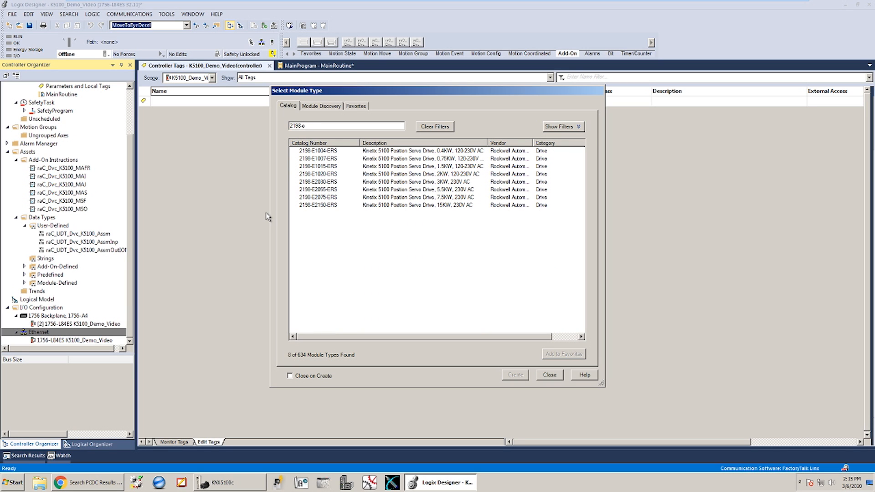
left_click(319, 151)
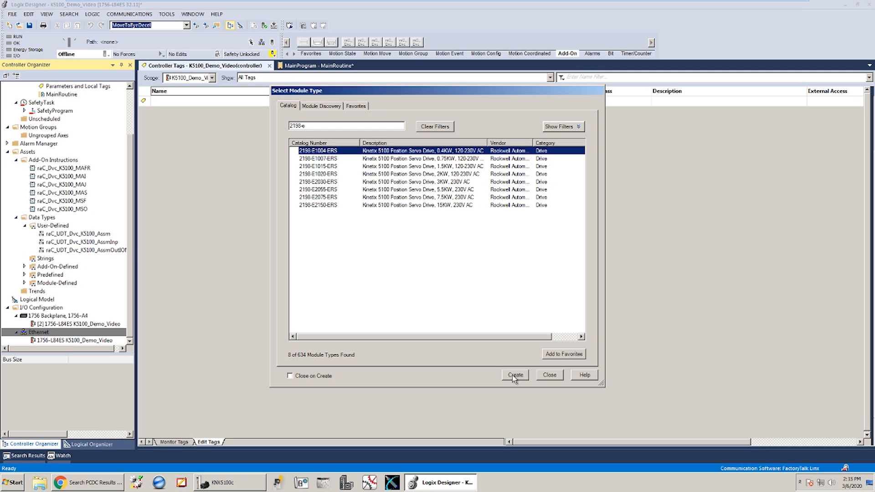
left_click(514, 375)
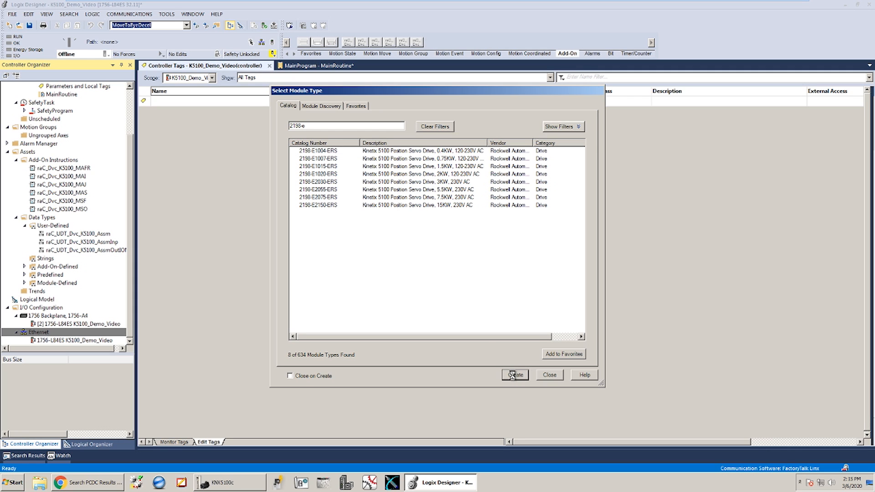
left_click(514, 375)
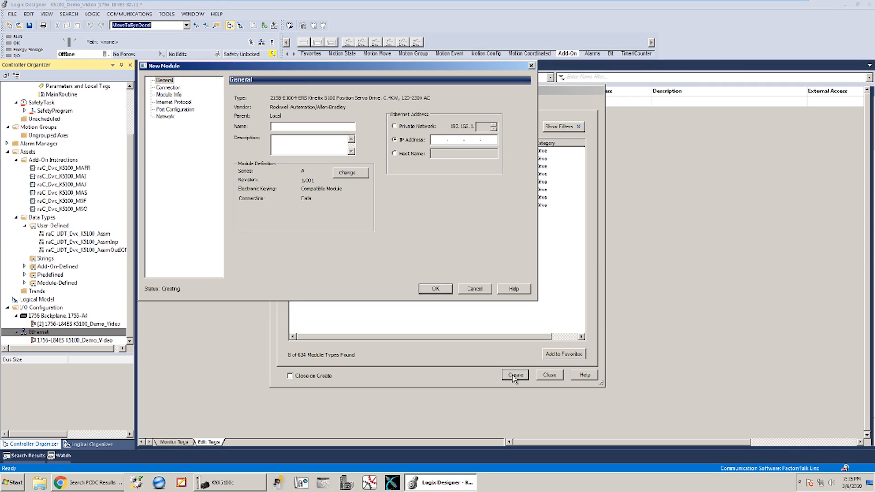
- Name the module K5100_Drive with private network address 192.168.1.65 and confirm
type("K")
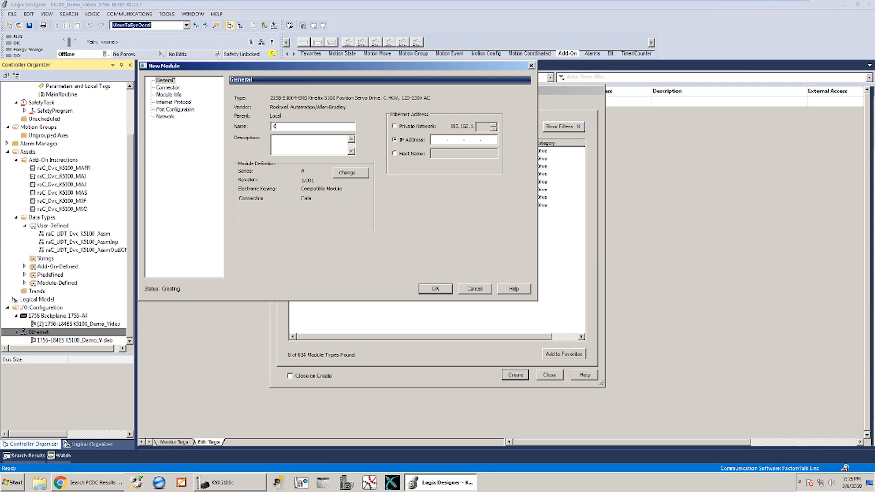
type("5100_Drive")
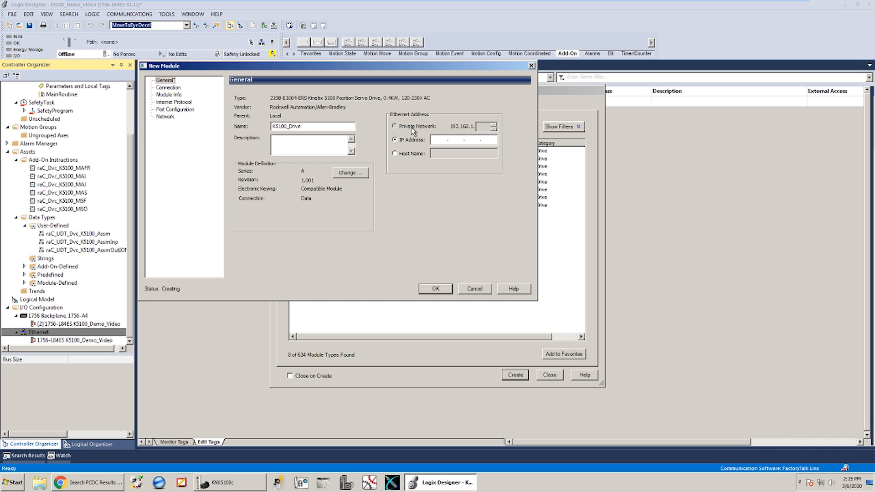
left_click(395, 126)
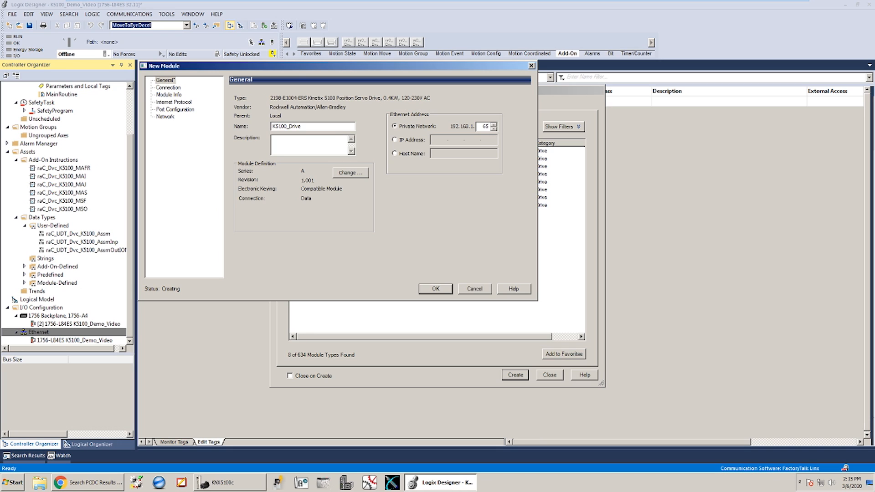
mouse_move(475, 151)
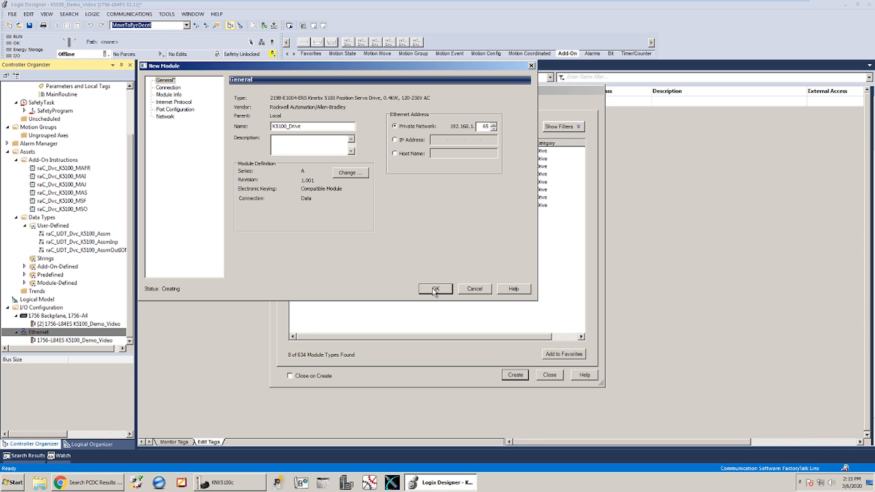
left_click(435, 289)
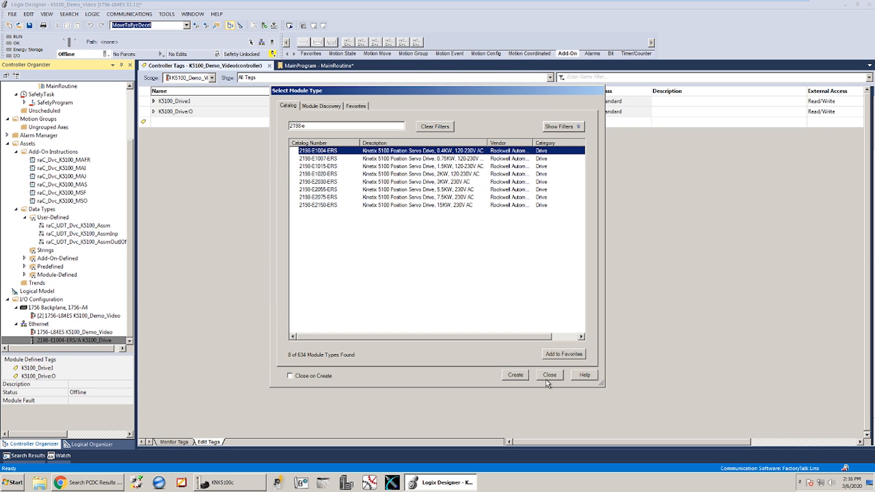
- Review the K5100 assembly data type and name a new controller tag K5100_Axis
left_click(549, 375)
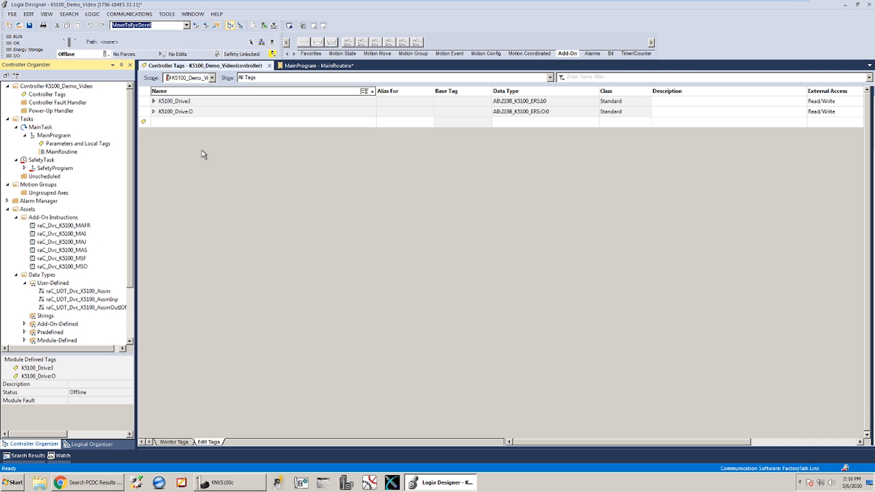
mouse_move(206, 128)
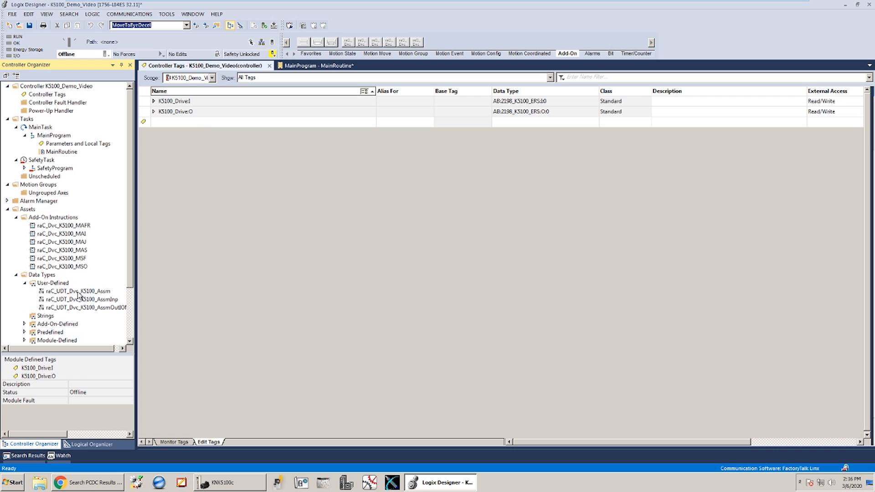
left_click(77, 290)
type("K")
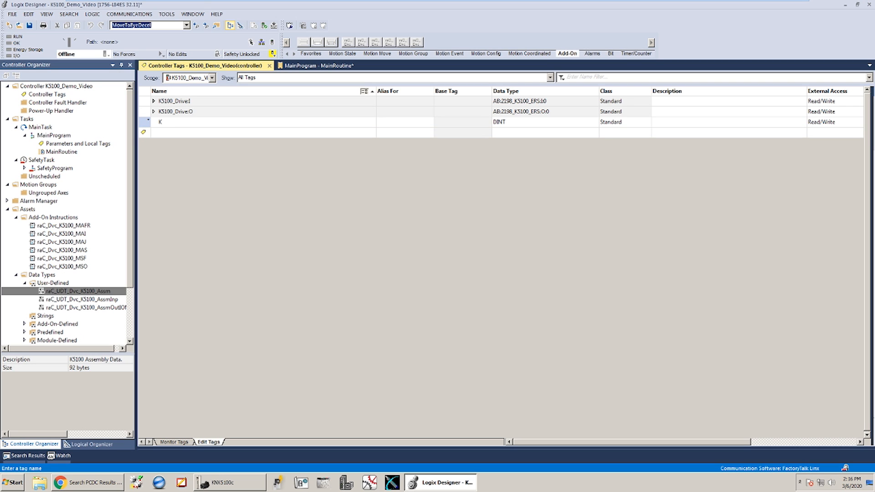
type("5100")
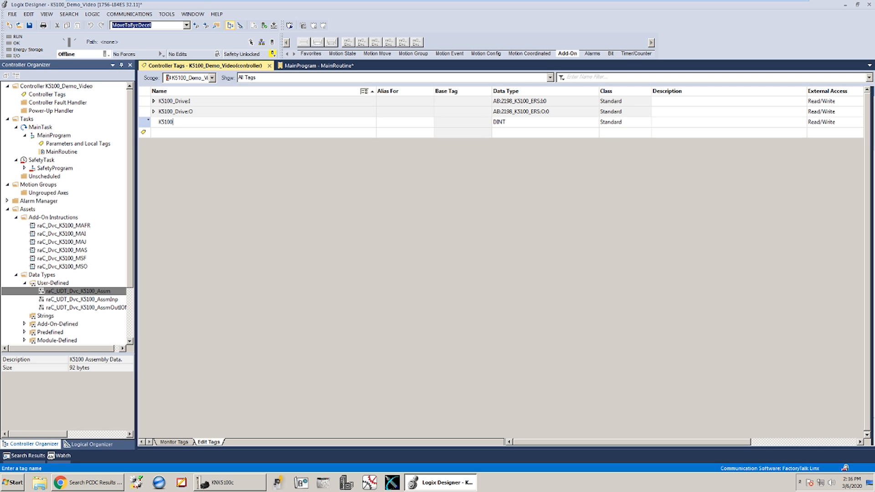
type("_Axis")
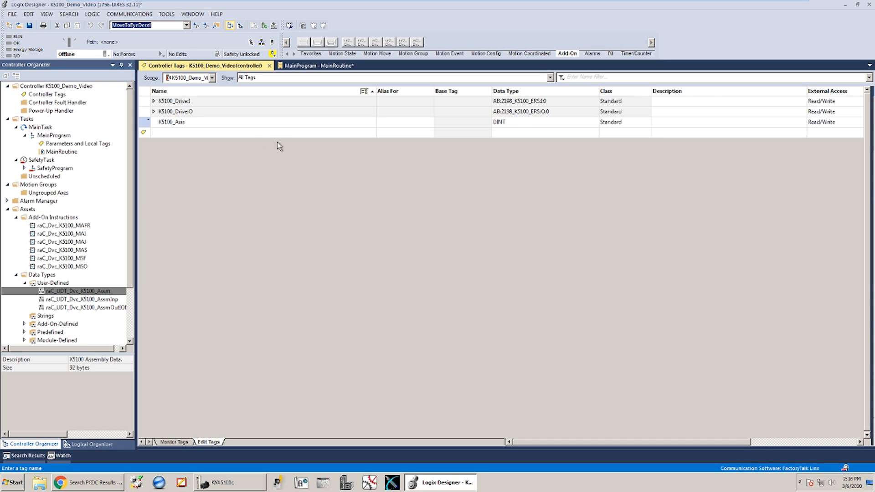
- Set K5100_Axis to data type raC_UDT_Dvc_K5100_Assm and expand its members
left_click(544, 122)
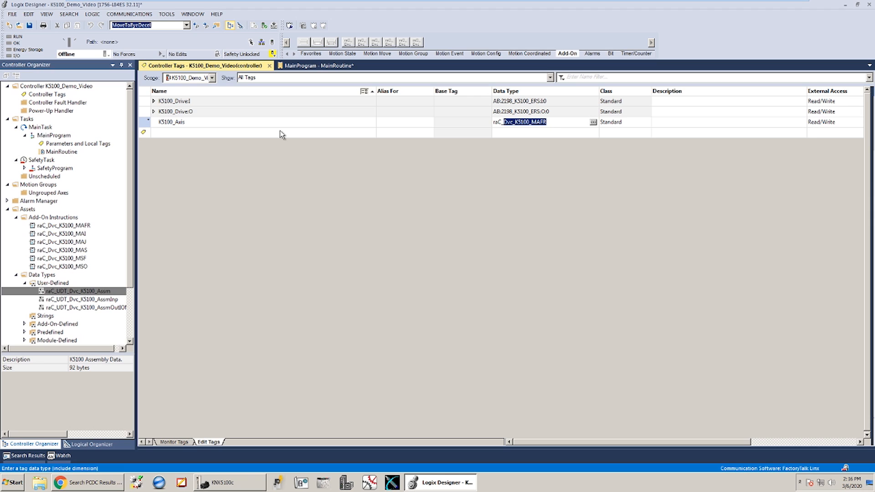
type("raC_UDT_Dvc_K5100_Assm")
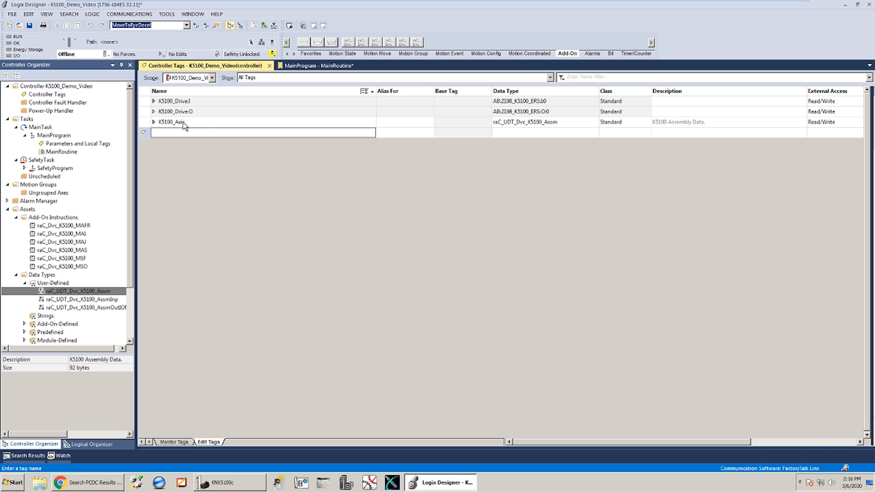
left_click(155, 122)
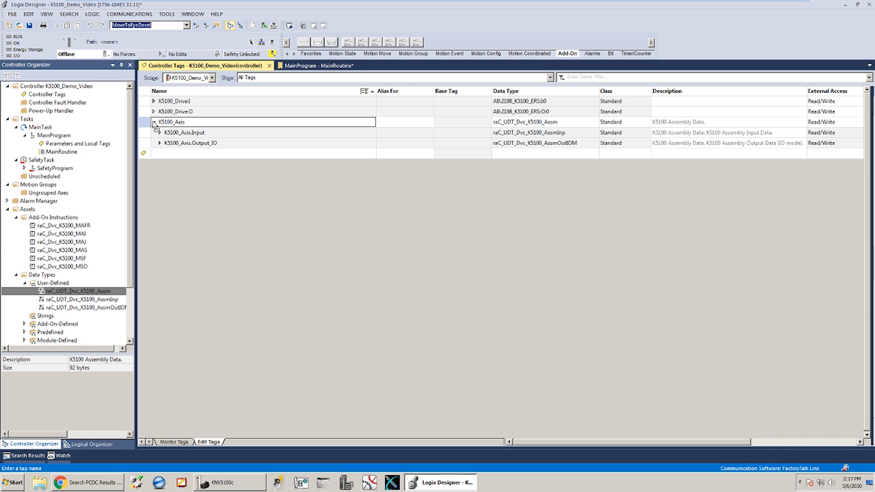
mouse_move(240, 120)
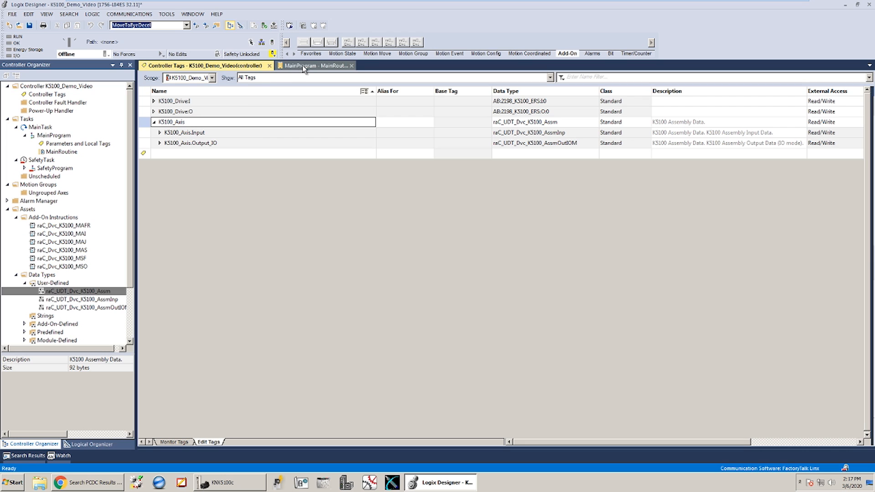
- Add a CPS rung in MainRoutine copying K5100_Drive:I into K5100_Axis.Input
left_click(304, 65)
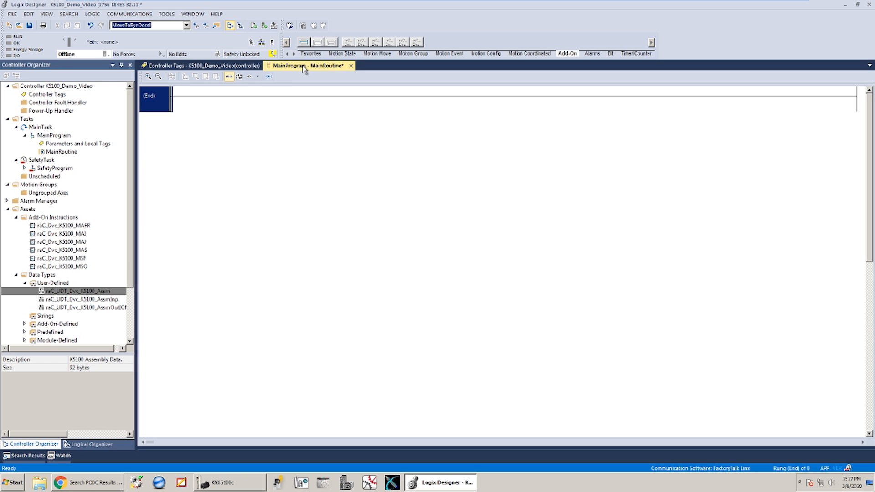
left_click(302, 42)
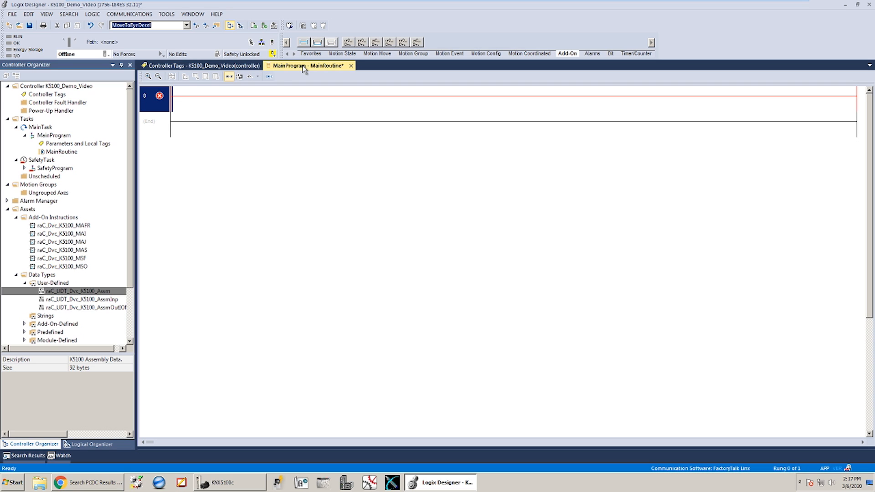
type("cps")
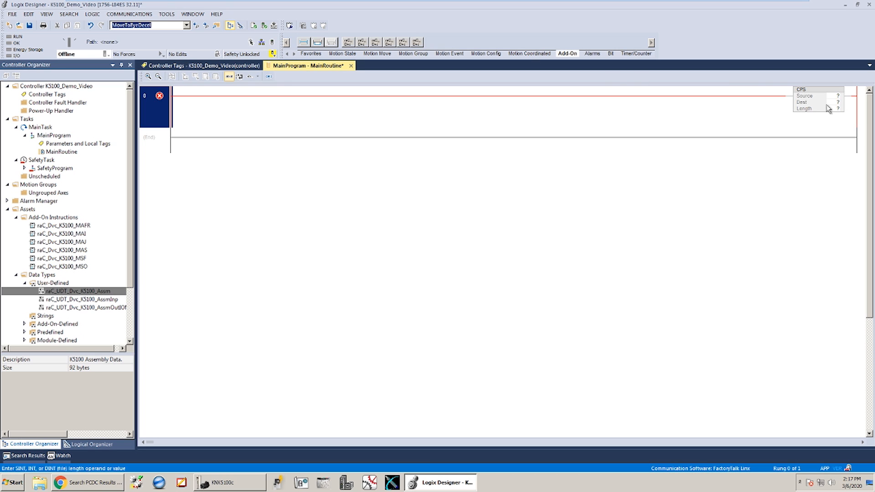
left_click(829, 96)
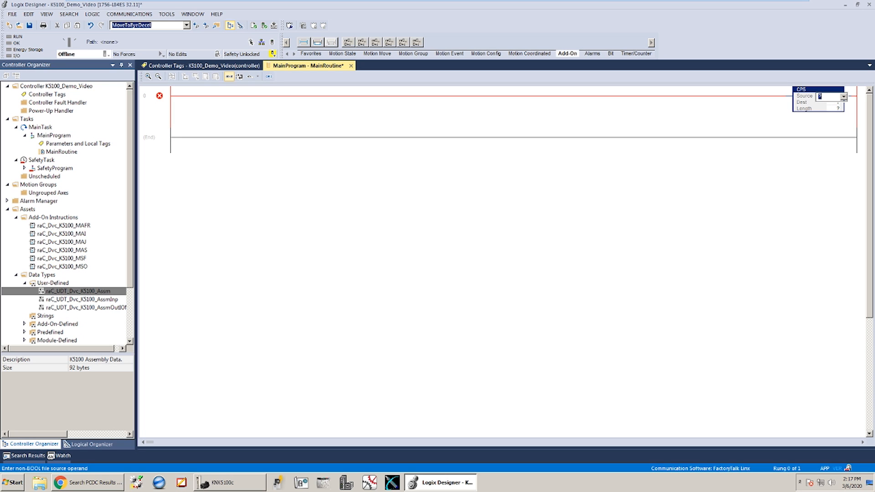
type("K5100_Axis")
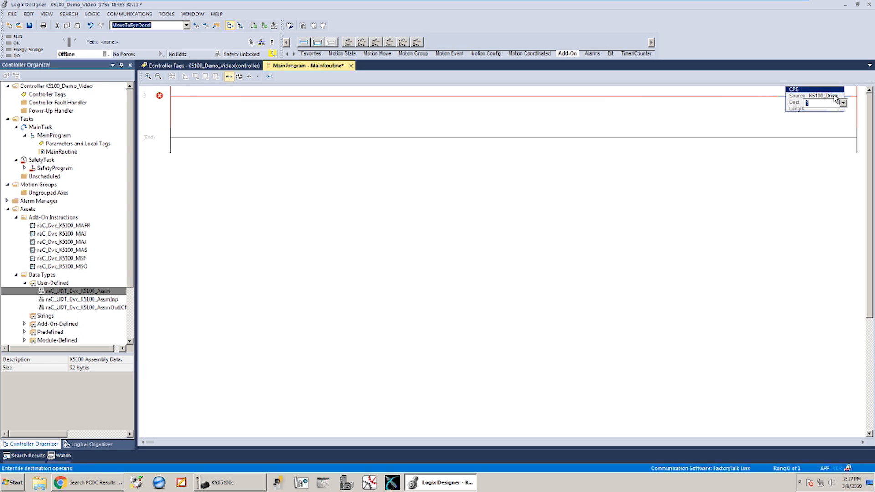
type("K5100_Axis.Output_IO")
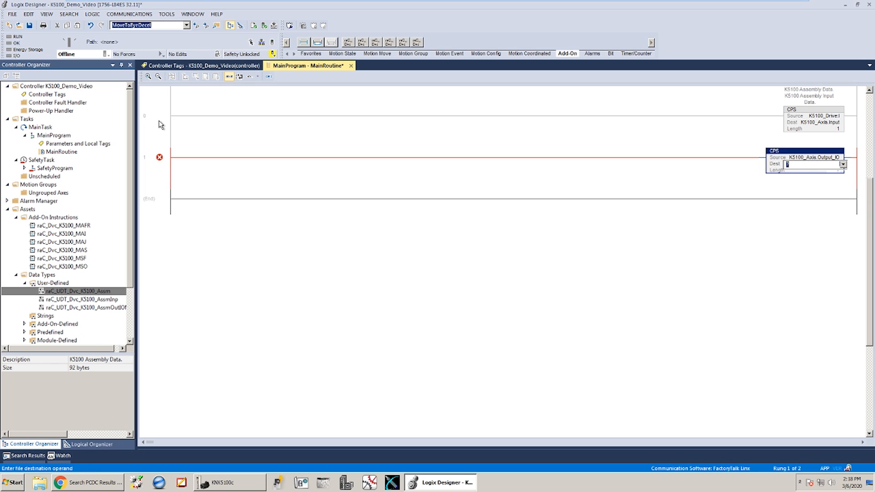
- Add a second CPS rung copying K5100_Axis.Output_IO into K5100_Drive:O
type("K5100_Axis")
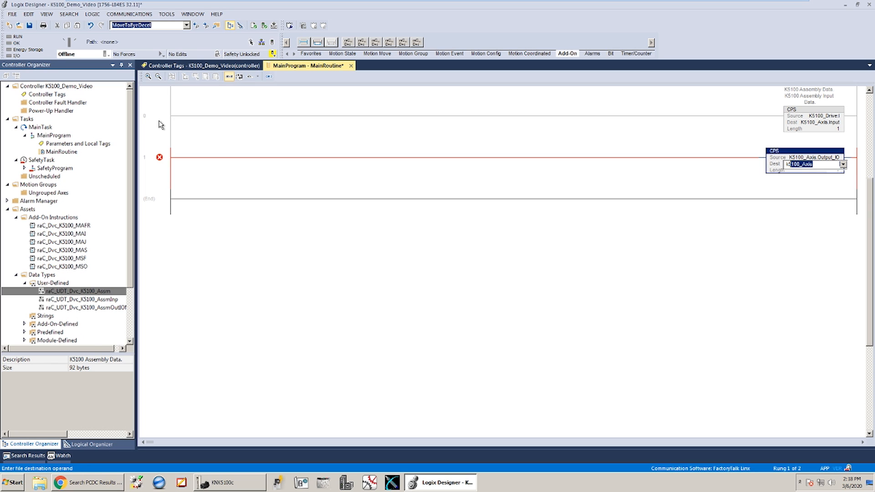
type("K5100_")
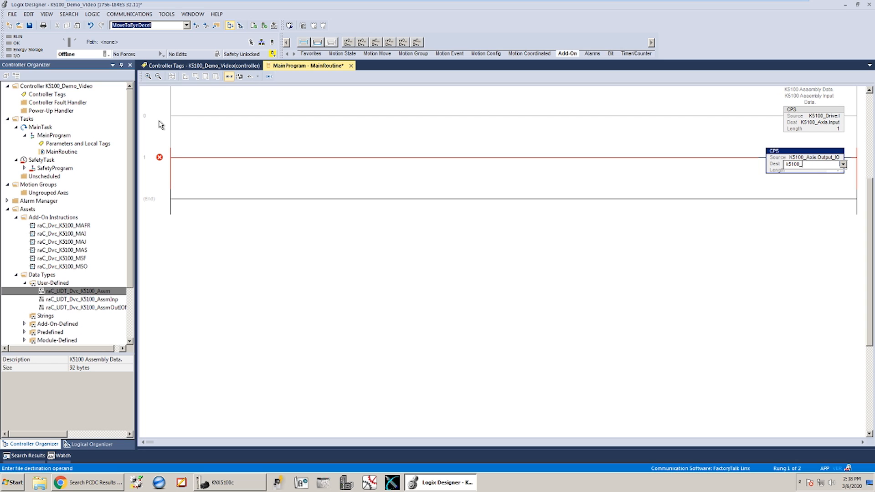
type("drive:O")
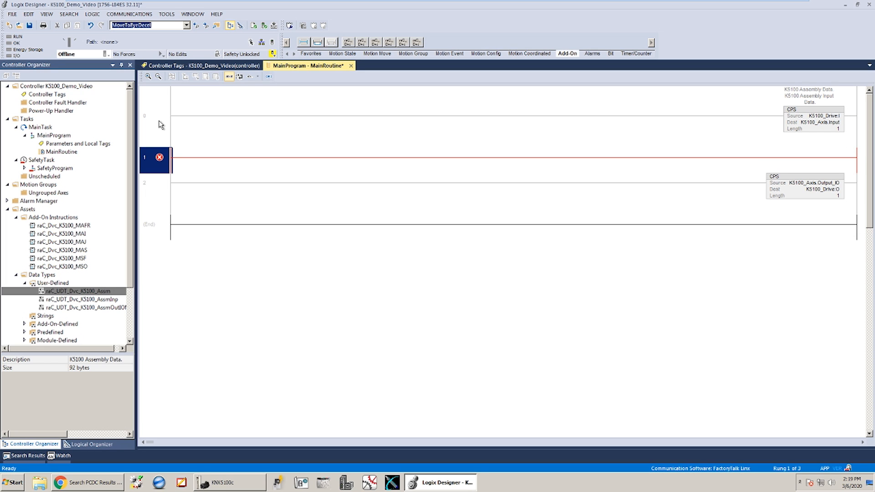
mouse_move(469, 72)
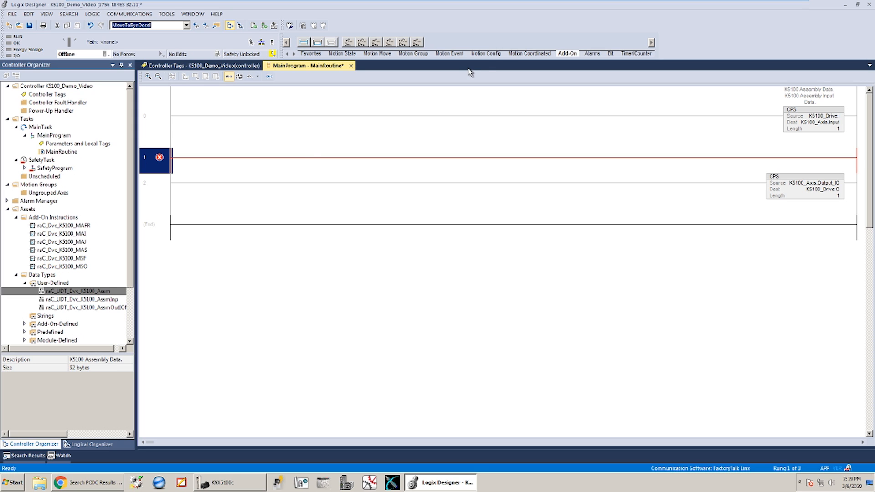
mouse_move(574, 44)
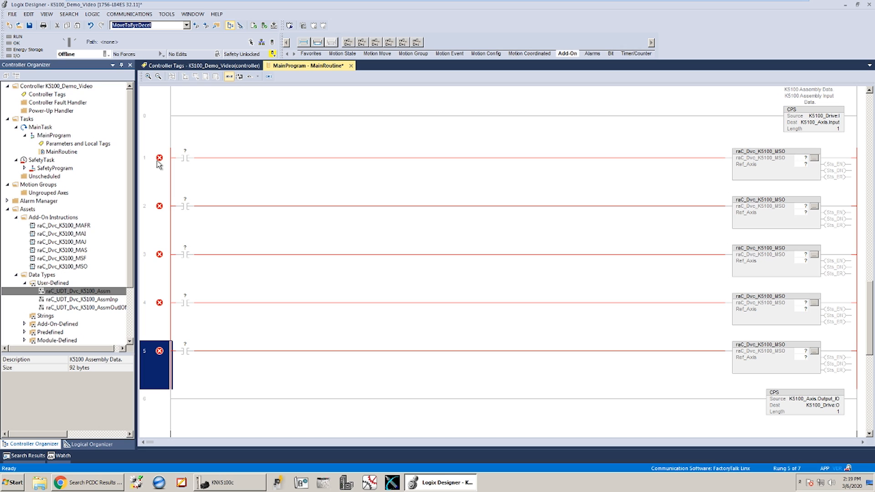
mouse_move(185, 154)
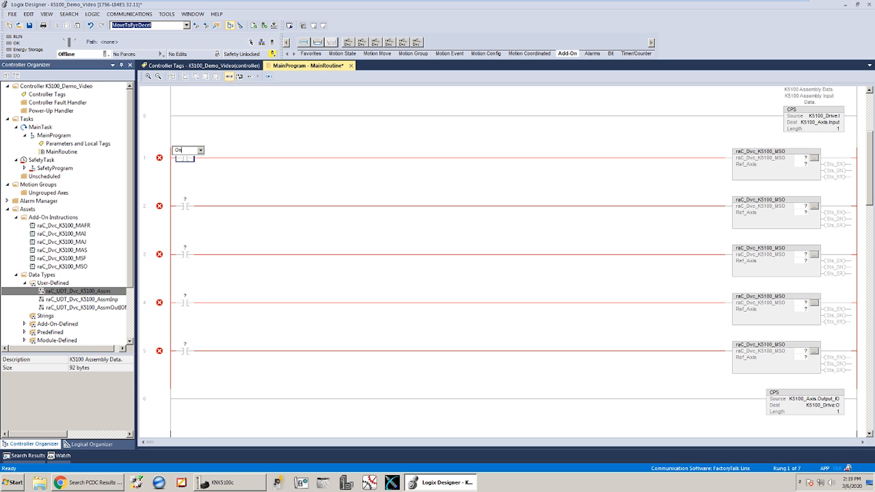
- Tag the first rung's contact On and begin assigning tags to its MSO instruction
type("On")
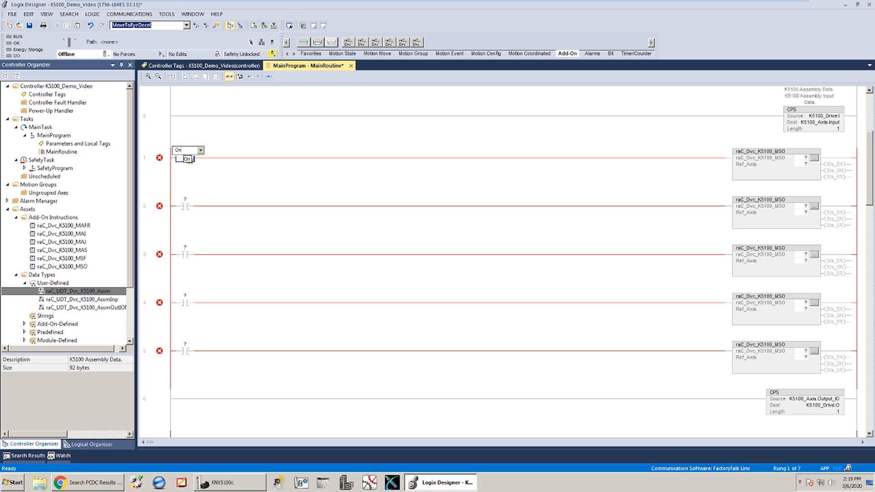
left_click(201, 165)
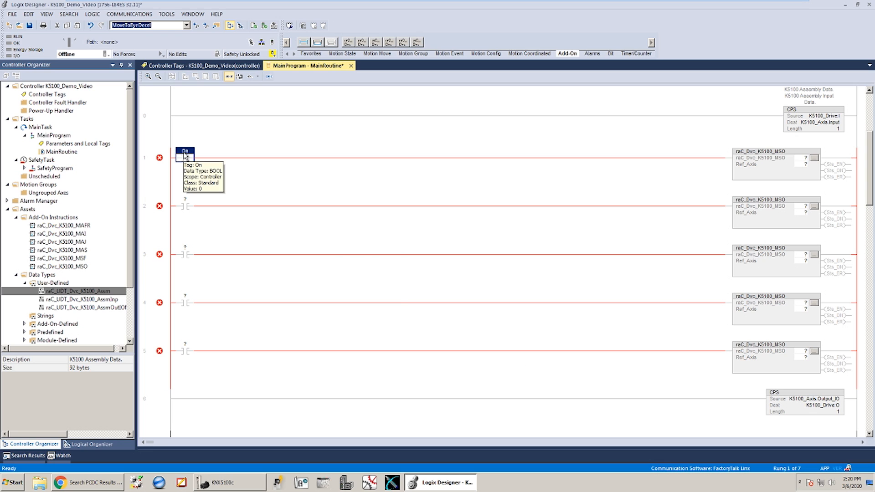
left_click(776, 152)
type("K5100_ON")
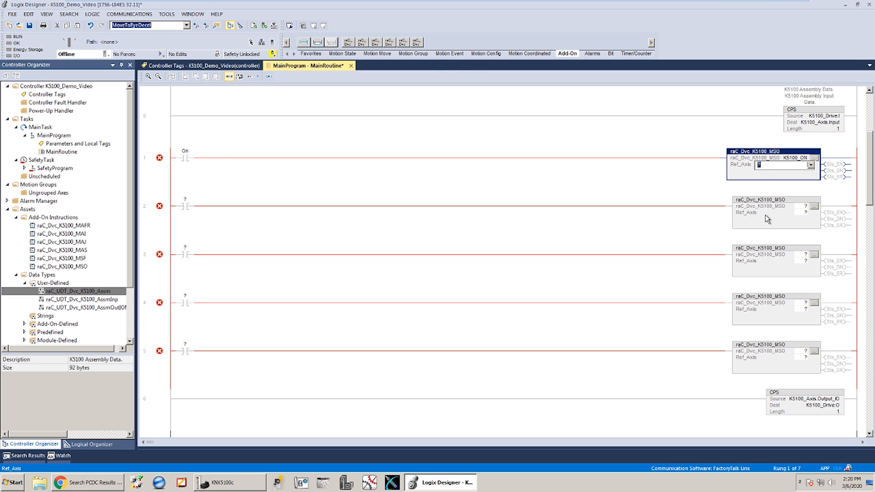
- Create tag K5100_ON for the MSO instruction and set its Ref_Axis to K5100_Axis
right_click(773, 157)
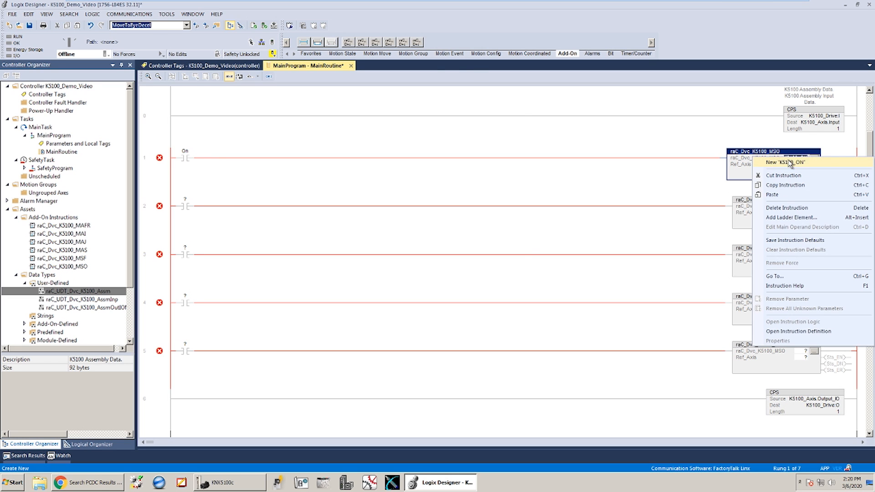
left_click(787, 162)
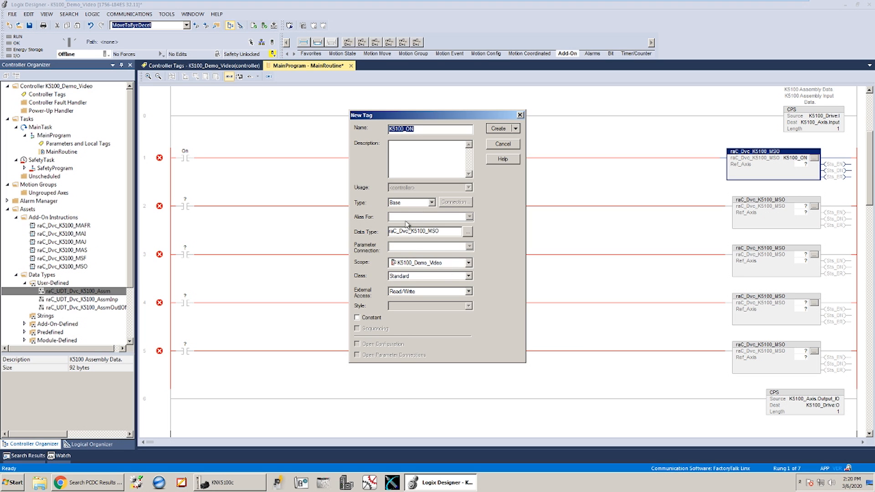
mouse_move(442, 248)
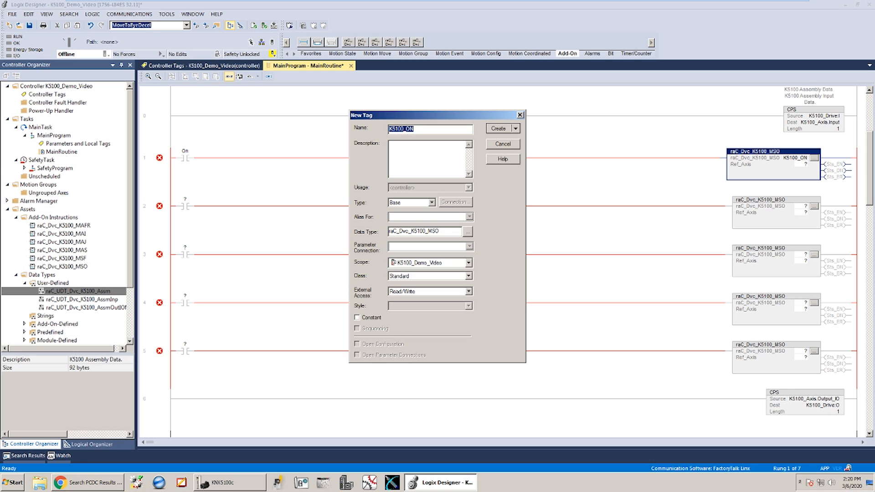
left_click(499, 128)
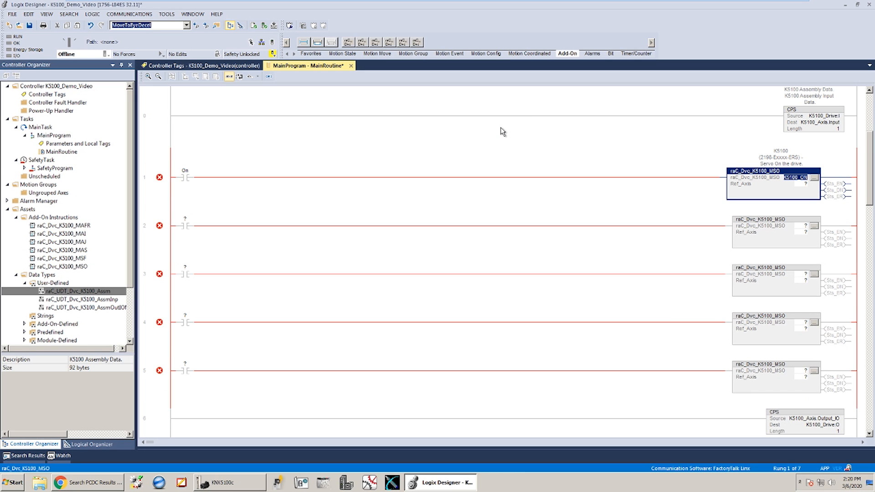
left_click(803, 184)
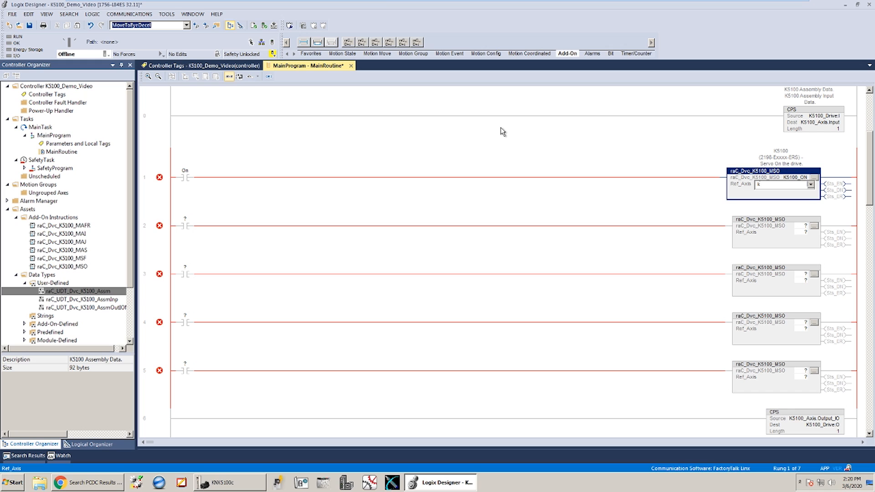
type("K5100_Axis")
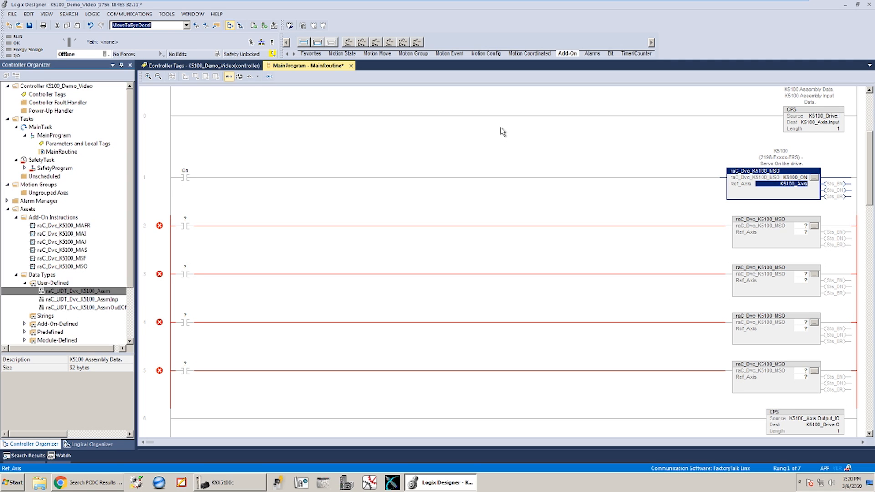
mouse_move(207, 252)
type("off")
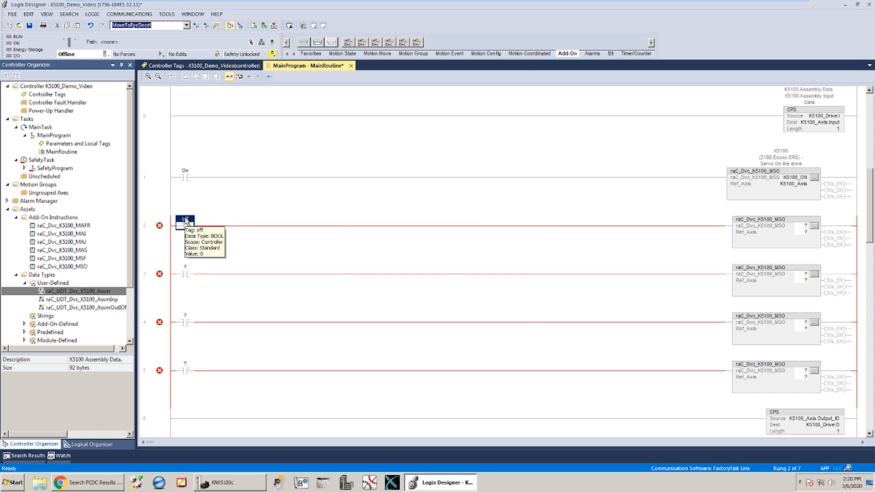
- Enter K5100_OFF and K5100_Axis as operands of rung 2's MSF instruction
left_click(776, 218)
type("K5100_OFF")
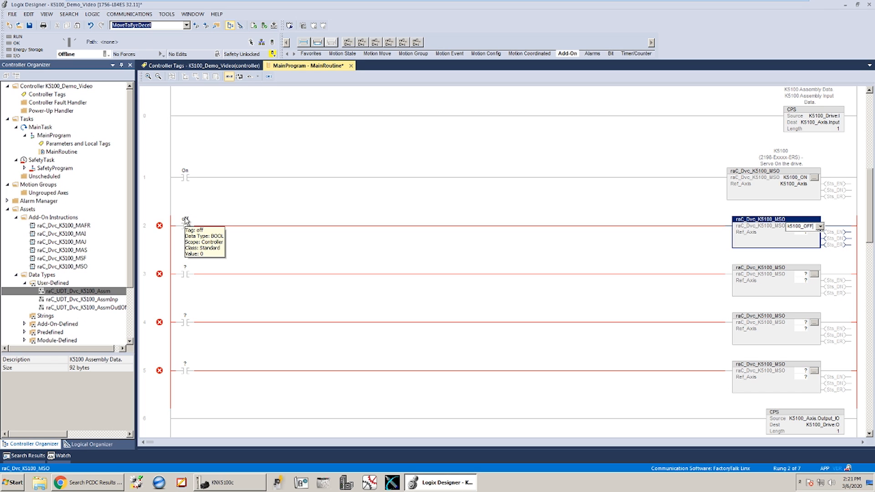
left_click(781, 232)
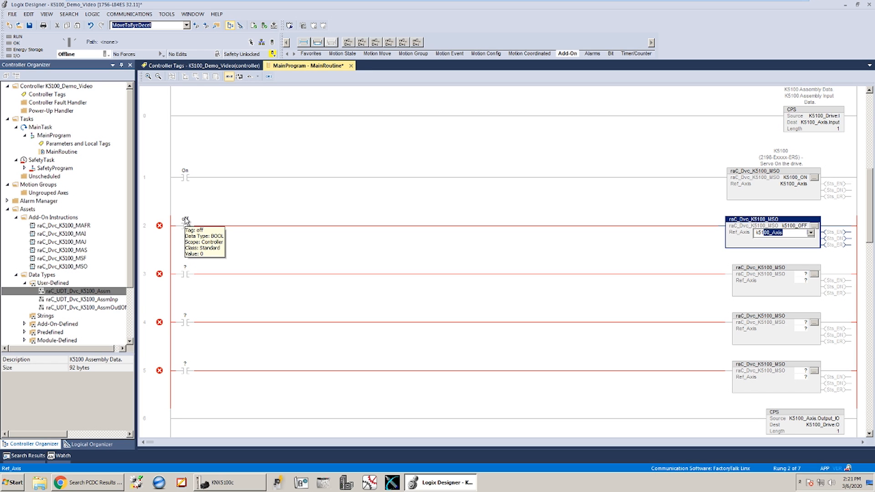
left_click(781, 232)
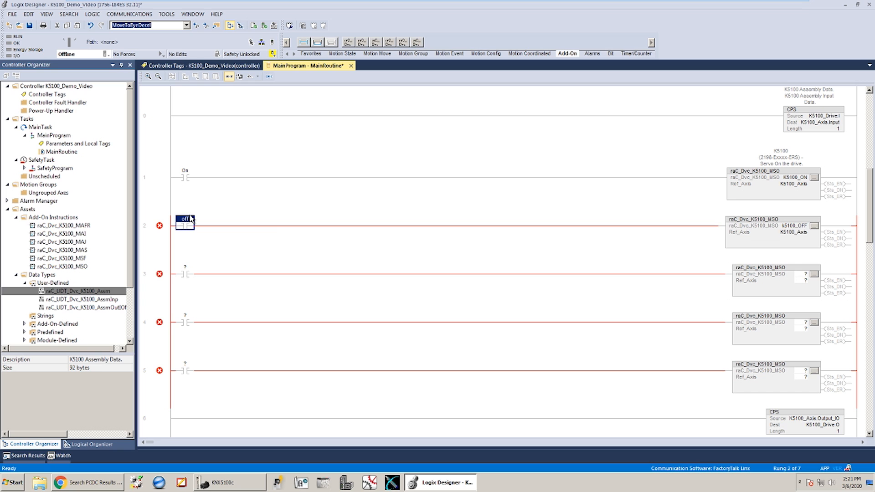
right_click(774, 225)
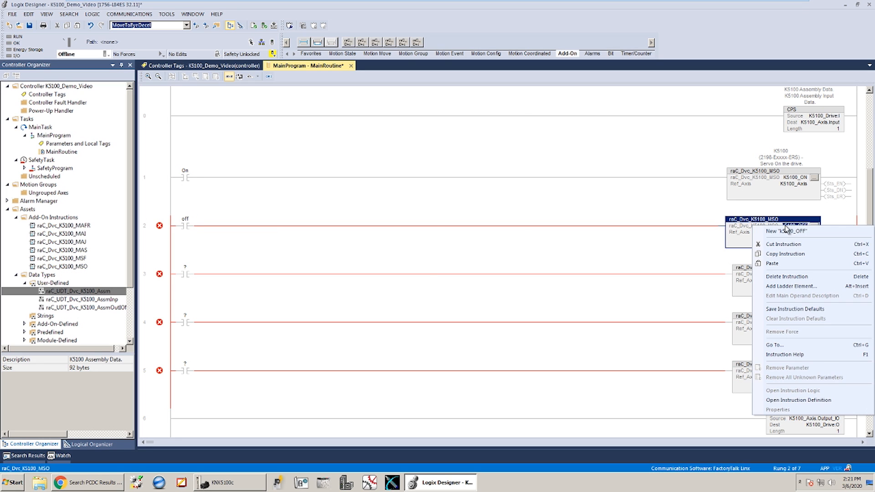
left_click(781, 231)
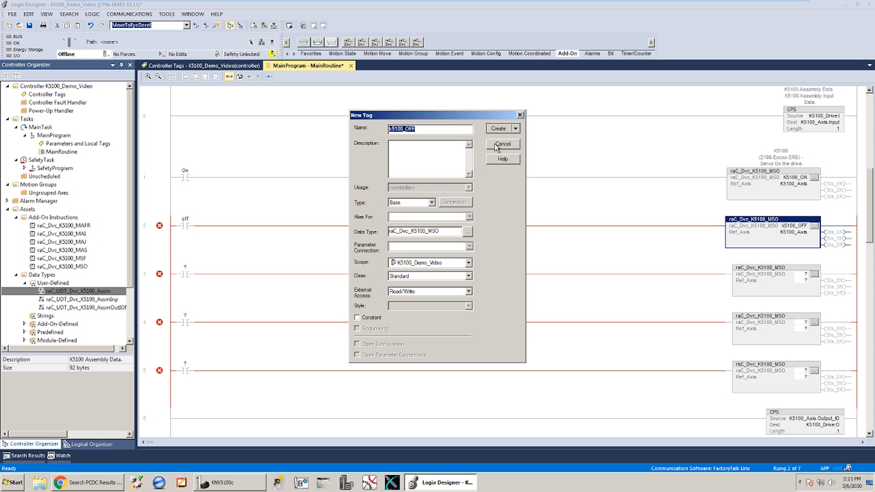
left_click(502, 144)
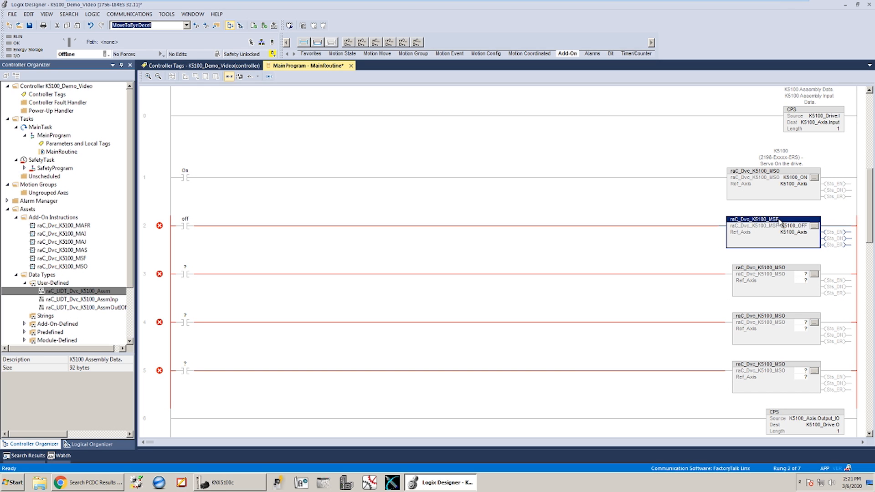
- Create the K5100_OFF tag and name rung 3's contact Jog
right_click(773, 226)
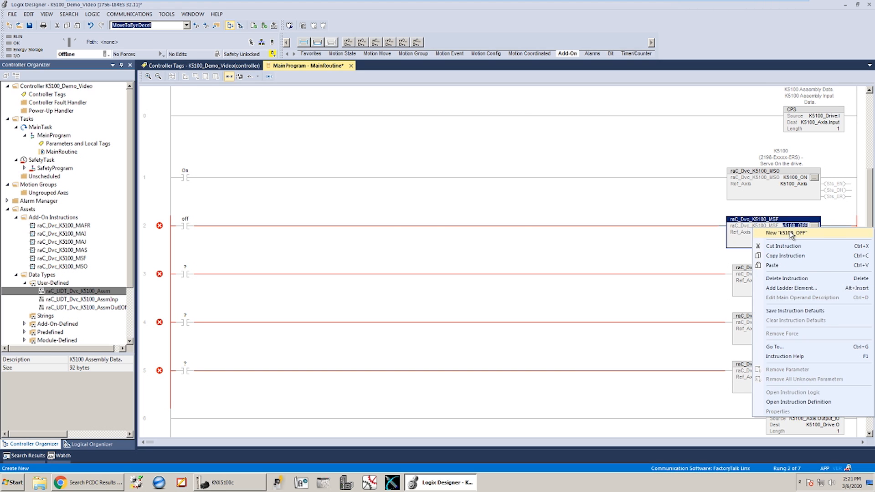
left_click(788, 233)
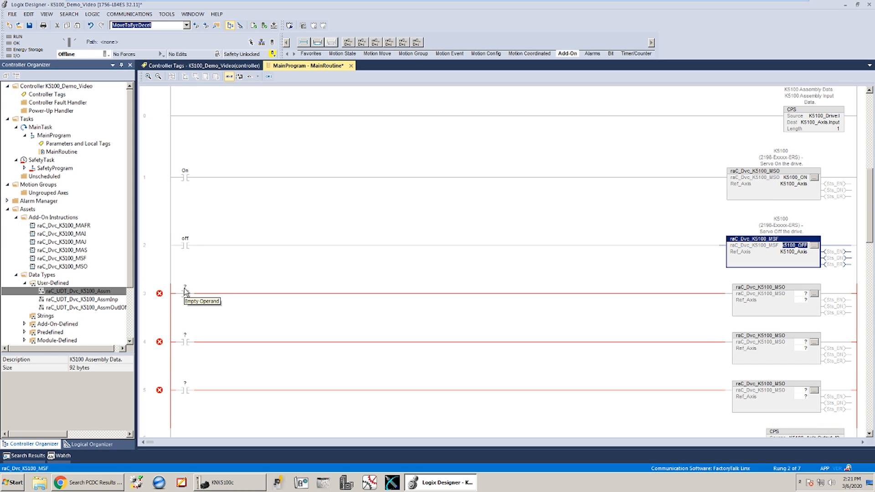
type("Jog")
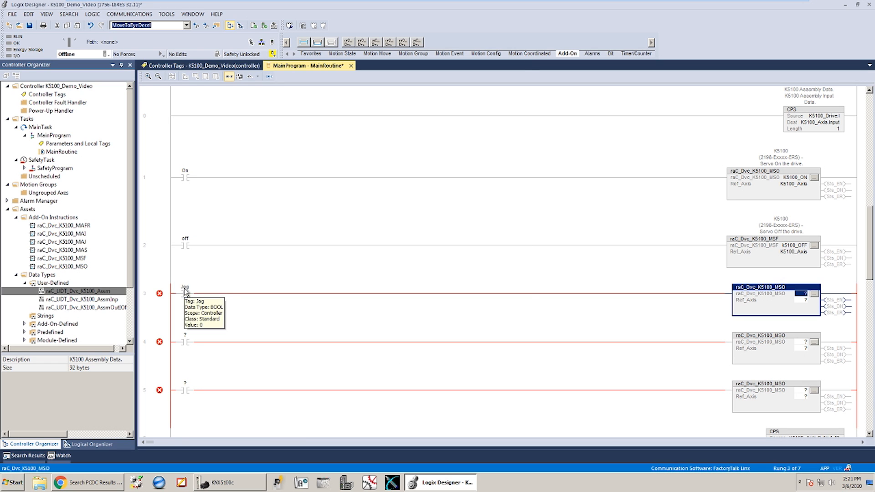
- Change rung 3's instruction to MAJ and create its K5100JOG tag
left_click(770, 287)
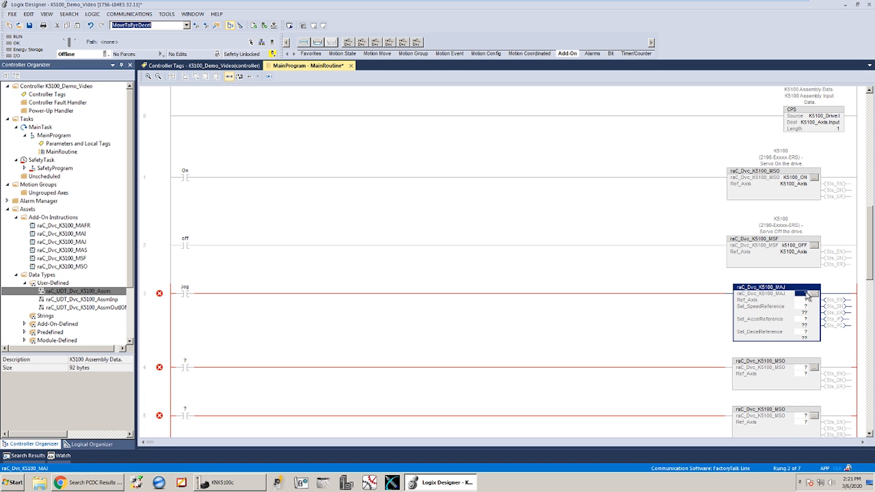
type("K")
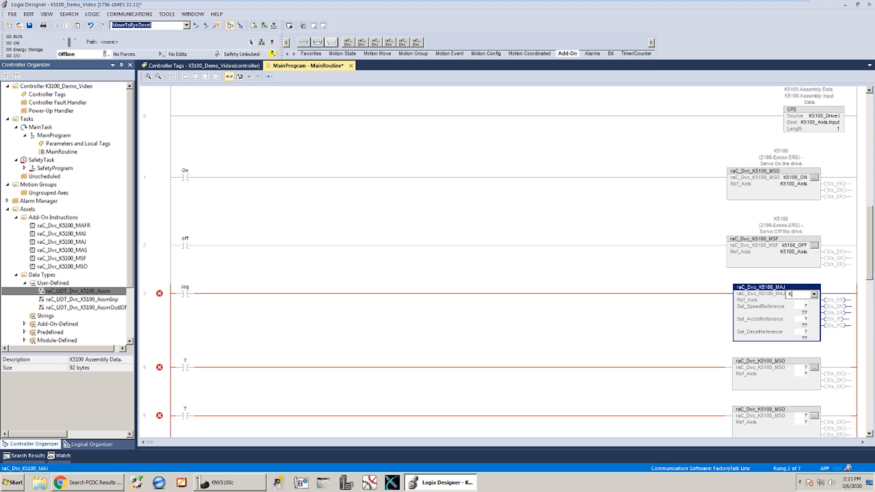
type("5100_JO")
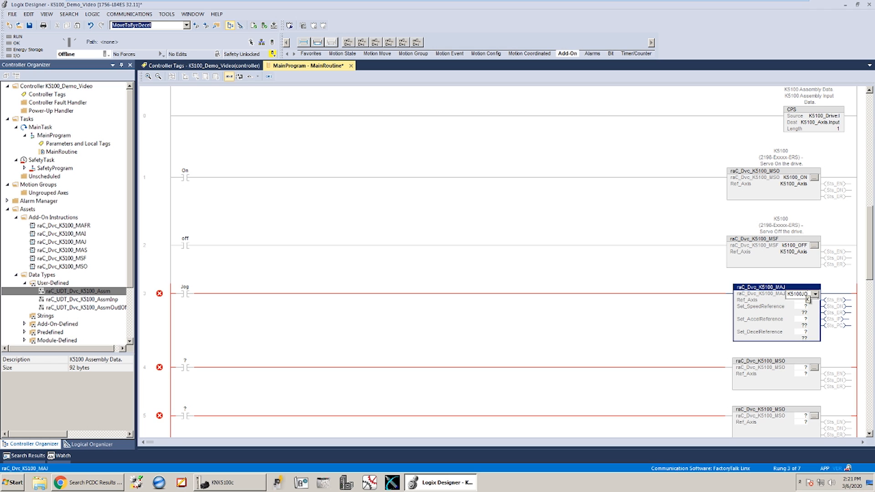
right_click(776, 294)
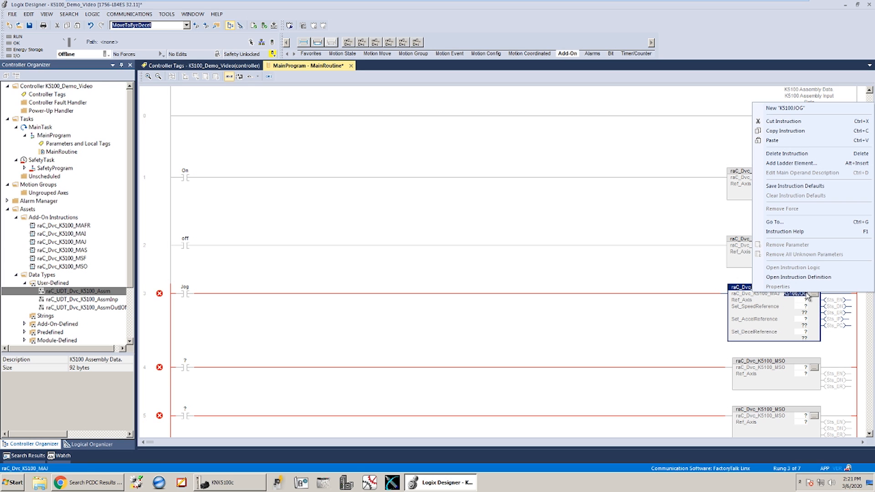
left_click(785, 109)
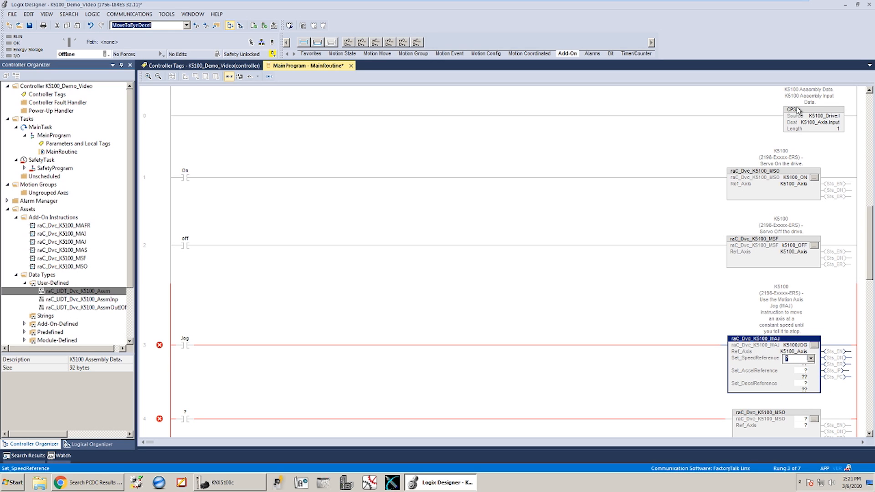
mouse_move(678, 225)
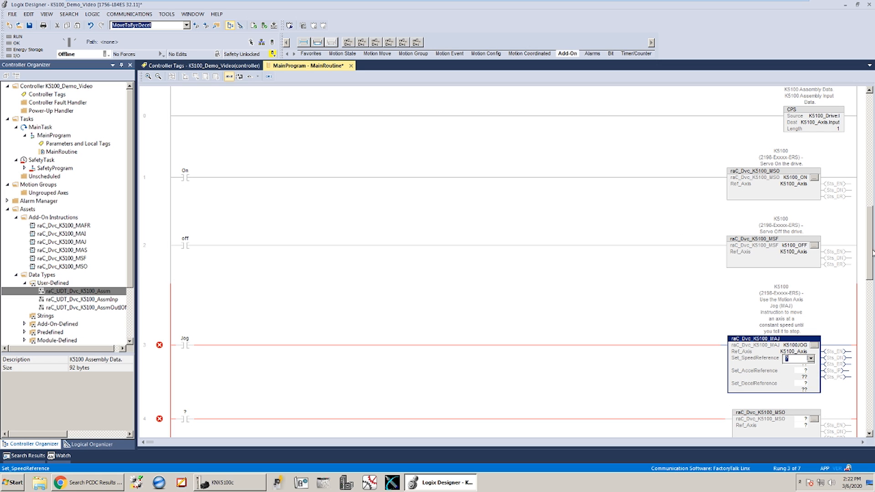
- Set the MAJ jog speed to 500 and accel/decel to 10000
scroll("down", 3)
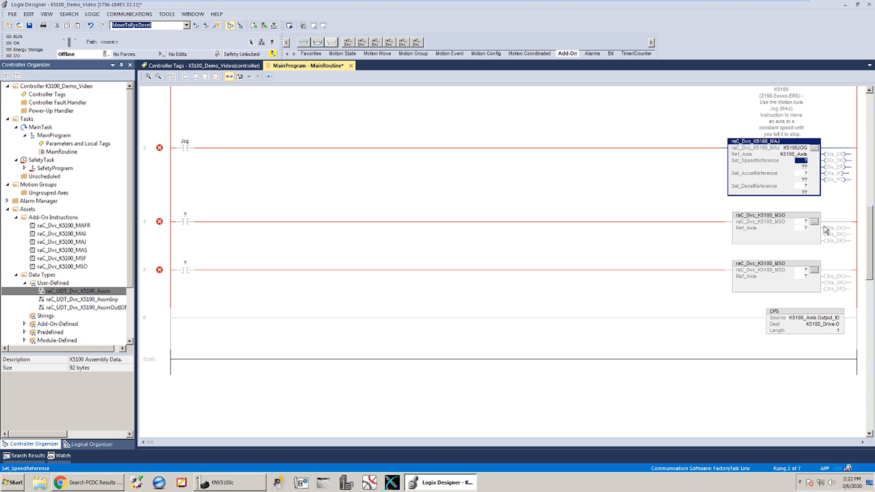
type("500")
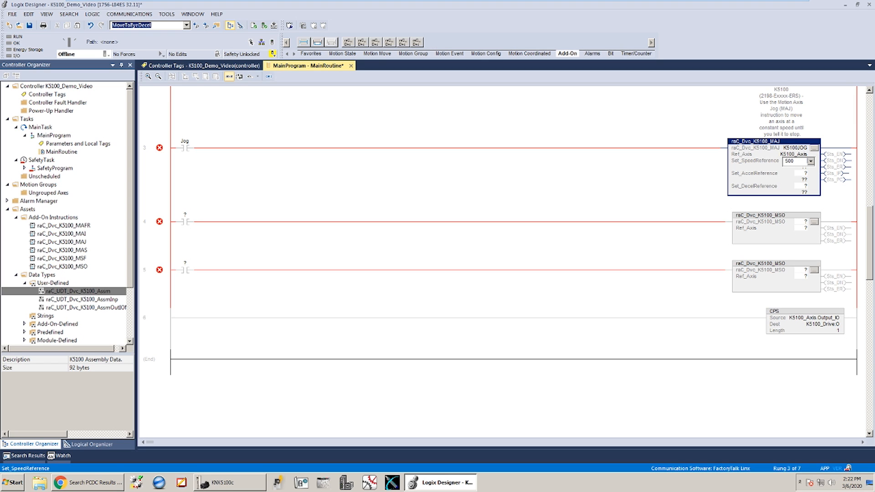
left_click(796, 173)
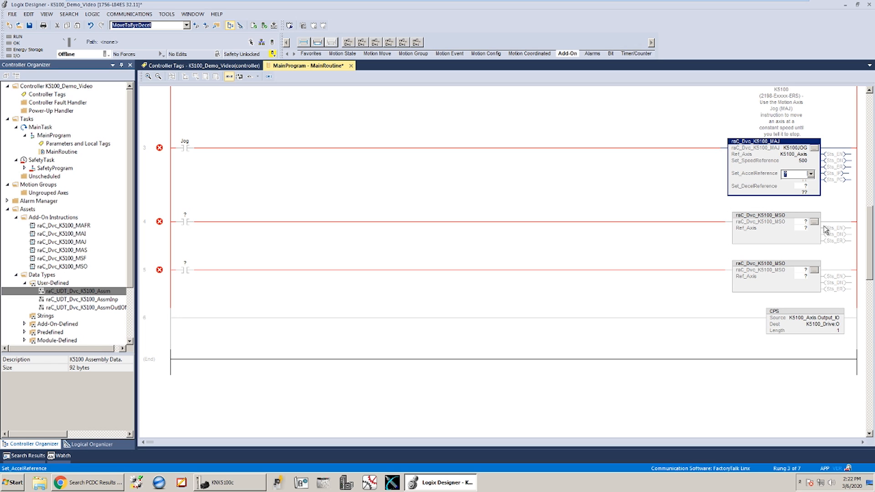
type("10000")
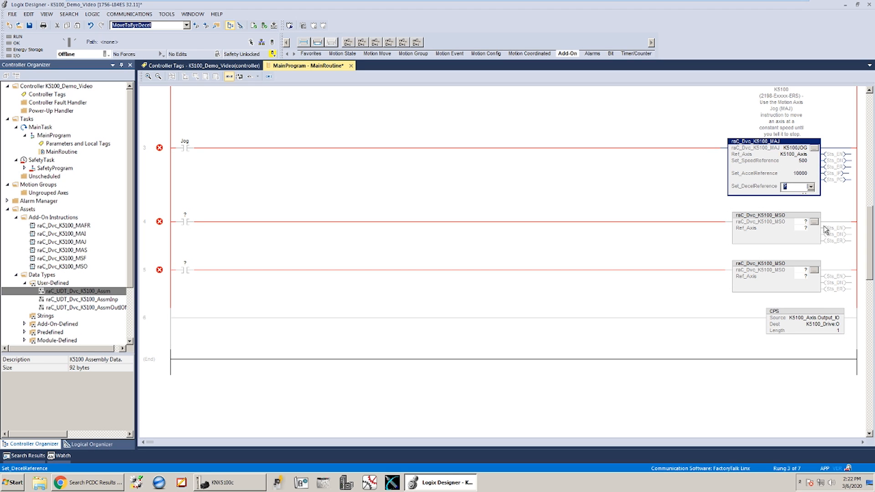
type("10000")
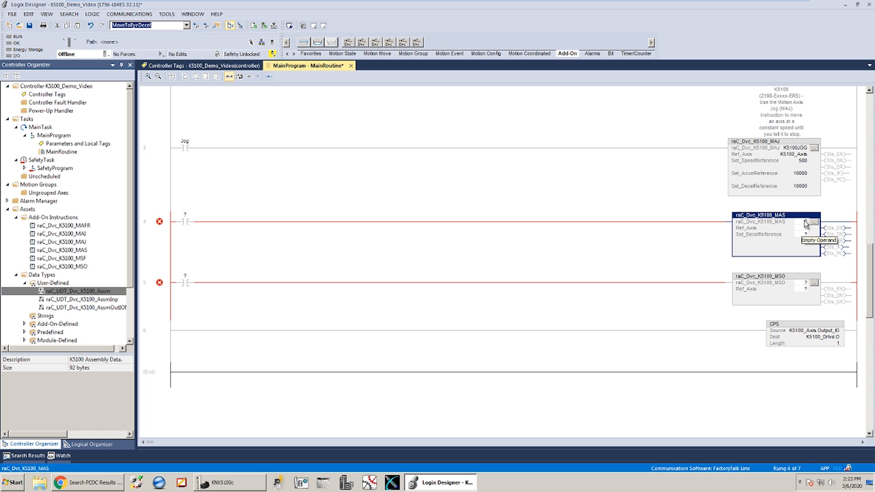
mouse_move(803, 205)
type("K5100_Axis")
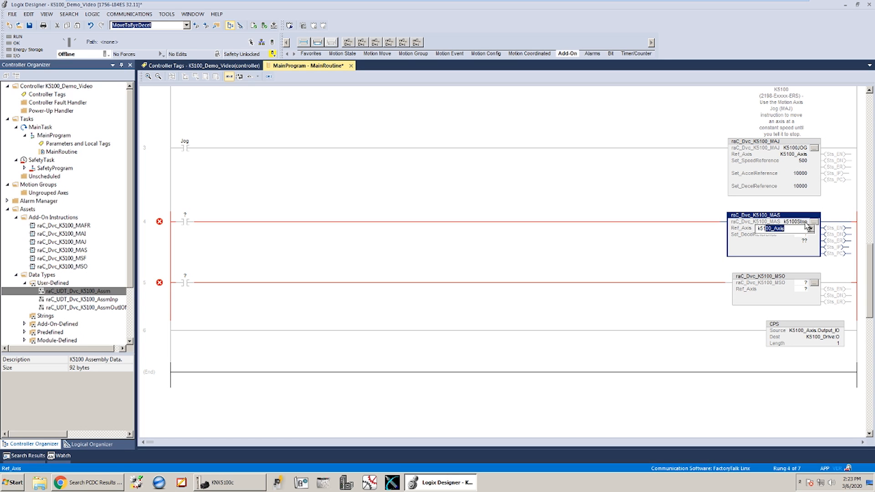
- Create the K5100Stop tag for rung 4's MAS instruction and name its contact Stop
right_click(774, 228)
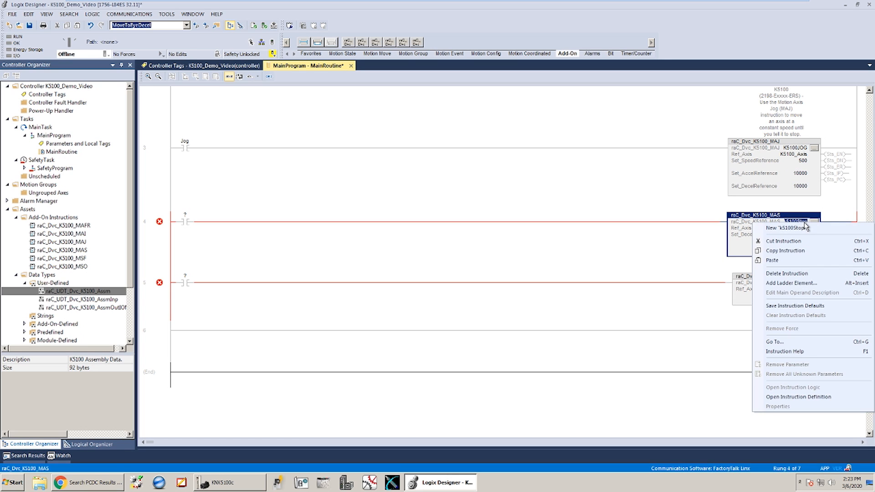
left_click(786, 228)
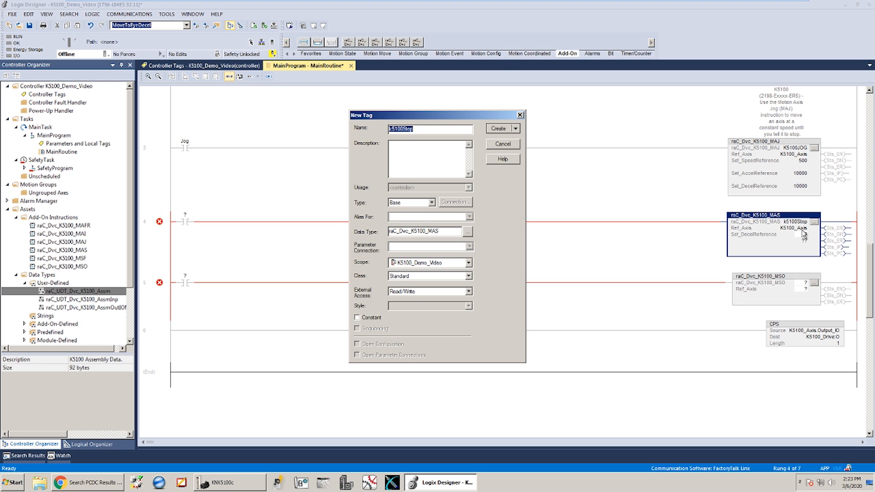
left_click(498, 128)
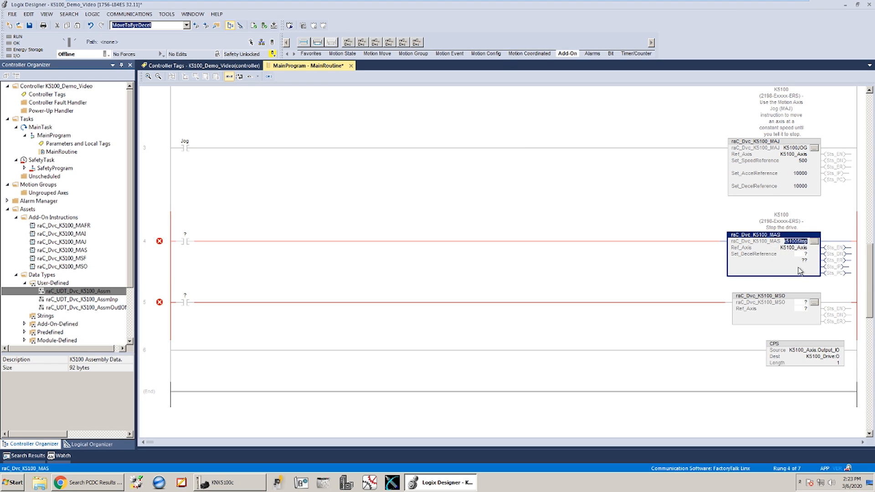
left_click(804, 254)
type("10000")
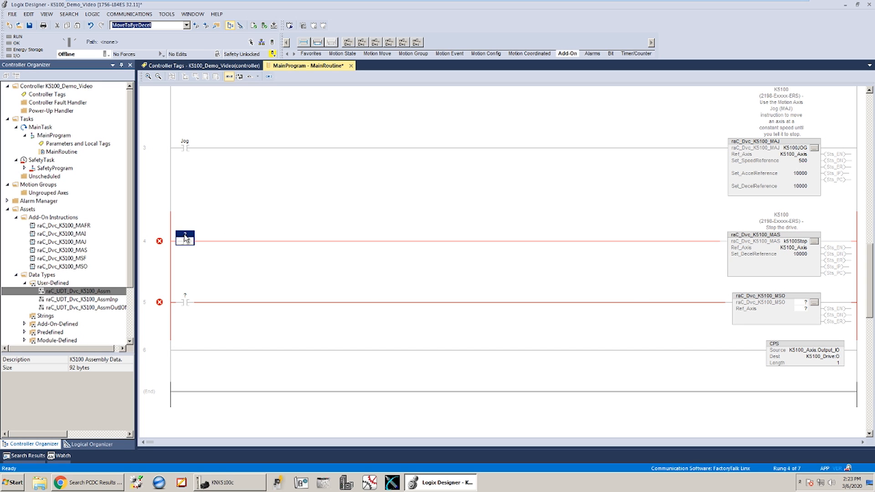
type("Stop")
left_click(185, 298)
type("Reset")
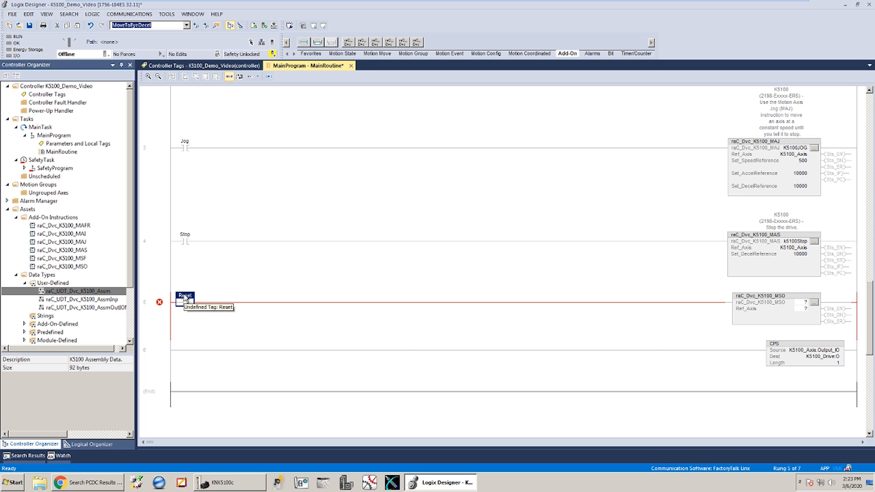
mouse_move(186, 299)
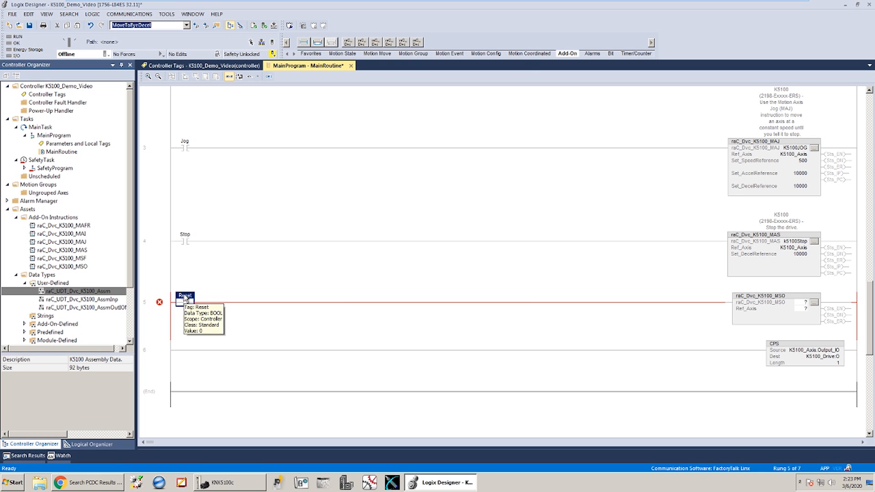
- Use the Reset contact on rung 5 and create the K5100Reset tag for its MAFR instruction
left_click(774, 296)
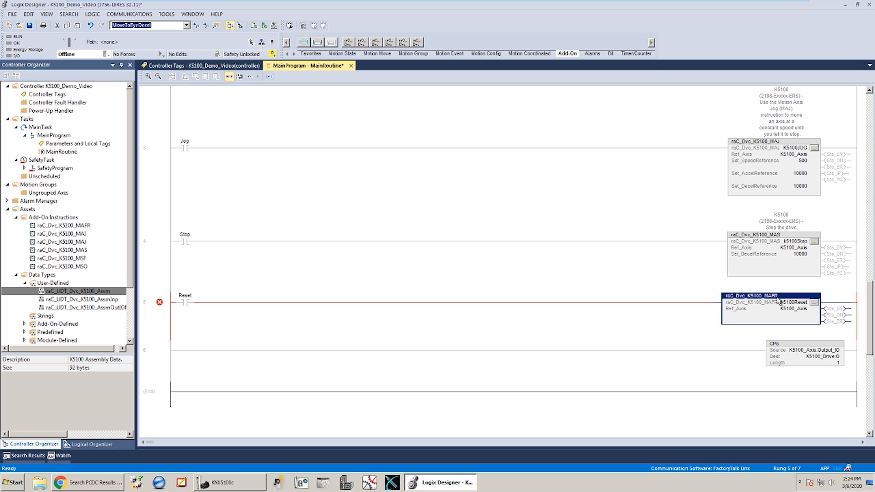
right_click(770, 302)
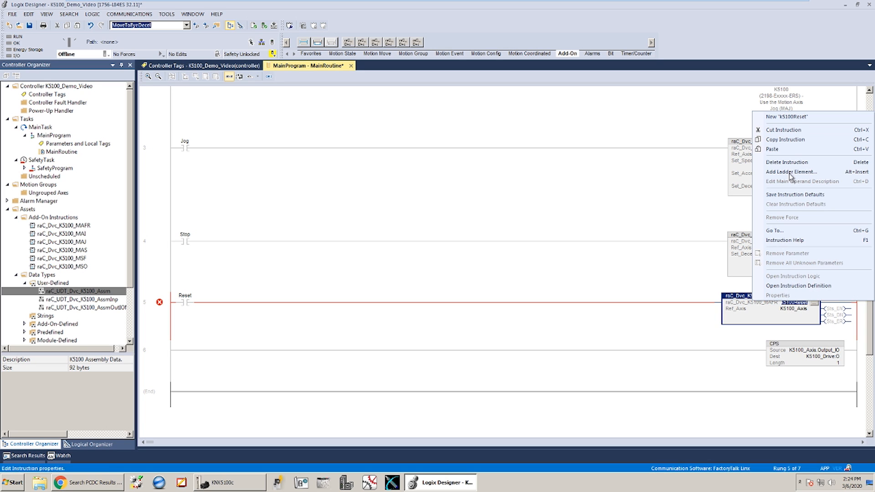
left_click(791, 117)
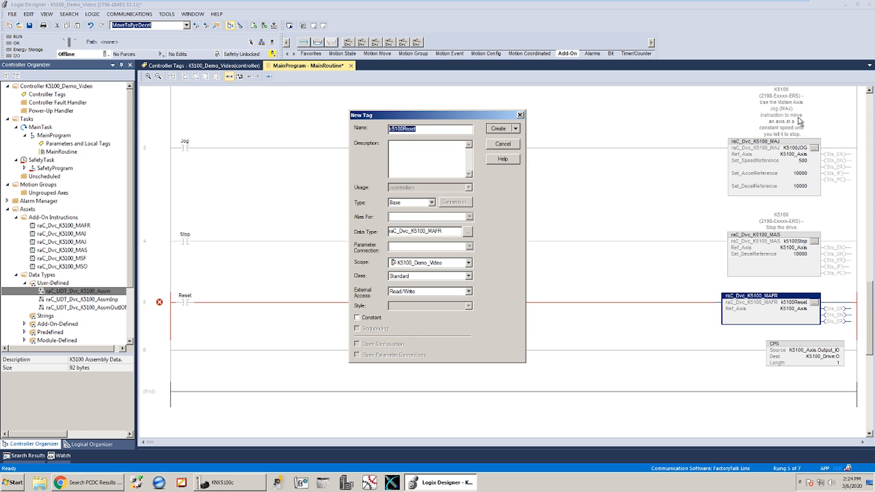
left_click(500, 127)
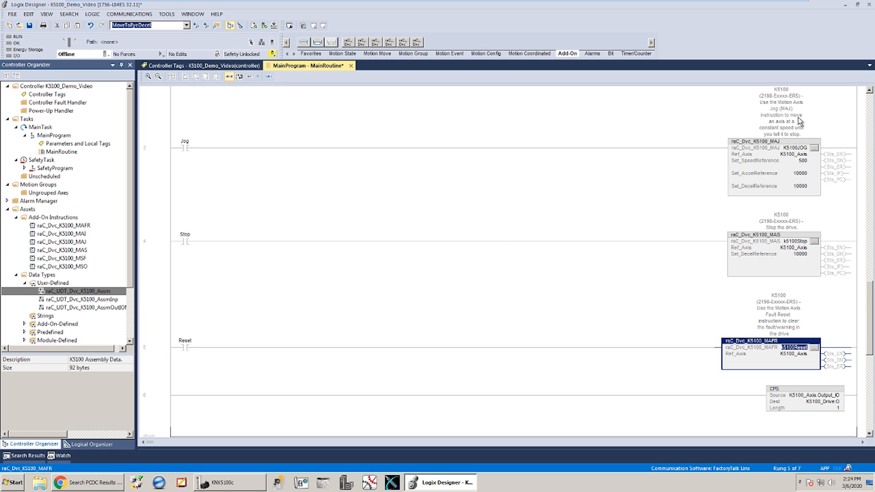
mouse_move(765, 216)
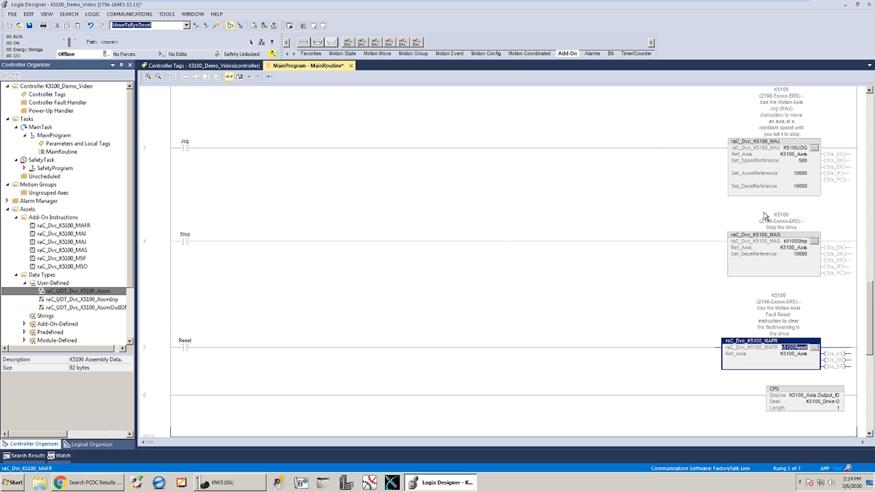
scroll("down", 3)
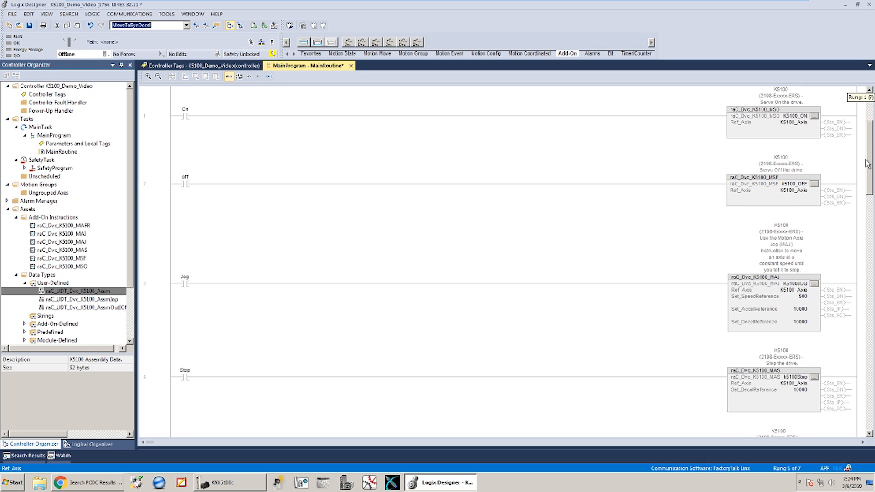
scroll("down", 3)
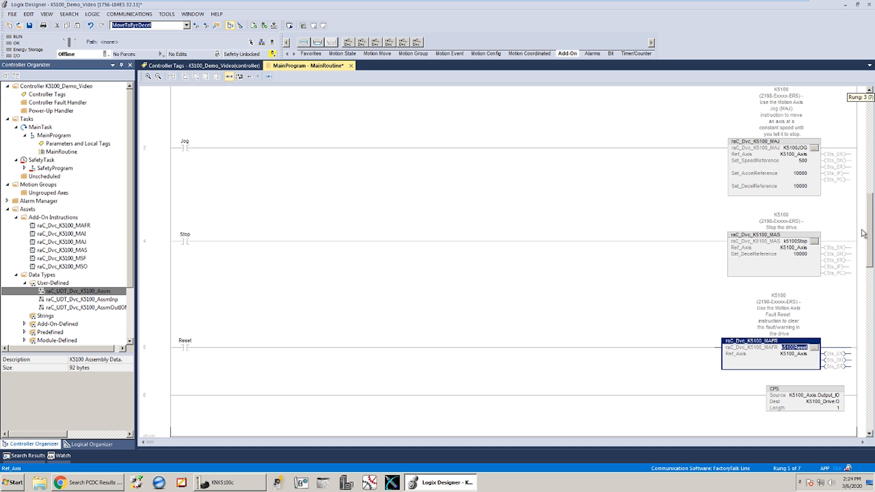
mouse_move(617, 231)
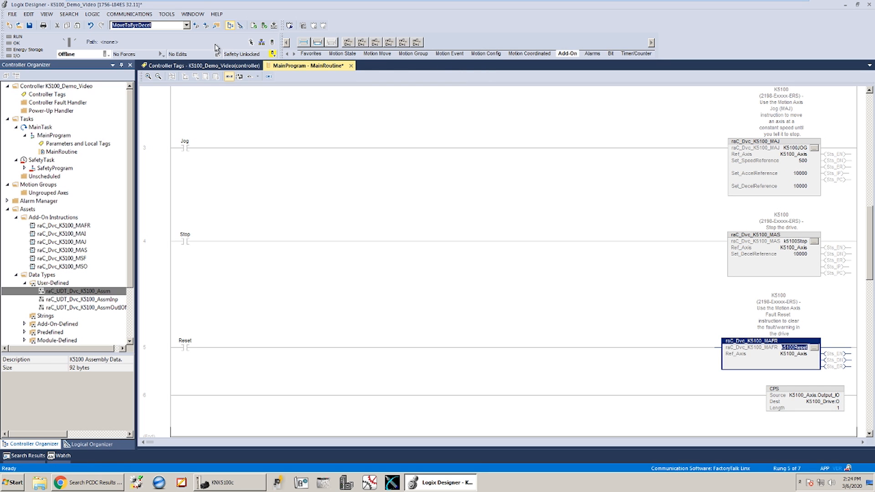
- Via Who Active, select the 1756-L84ES controller over USB and download the project
left_click(129, 14)
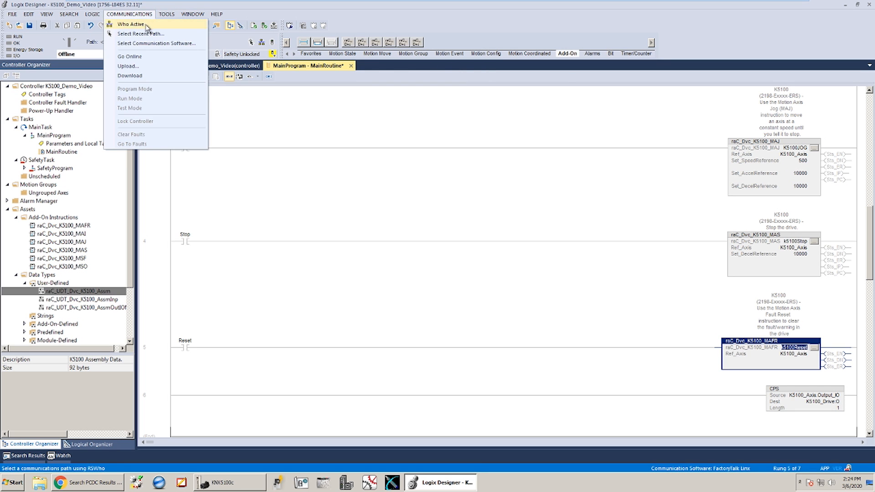
left_click(132, 25)
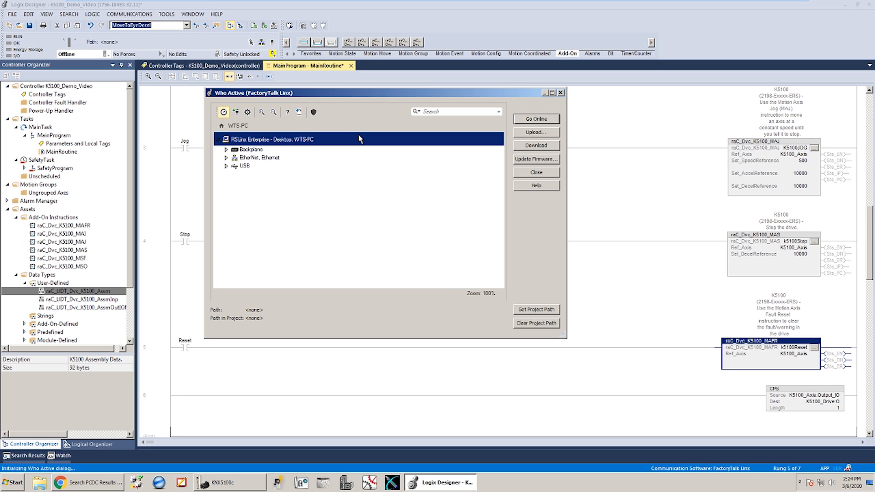
left_click(226, 165)
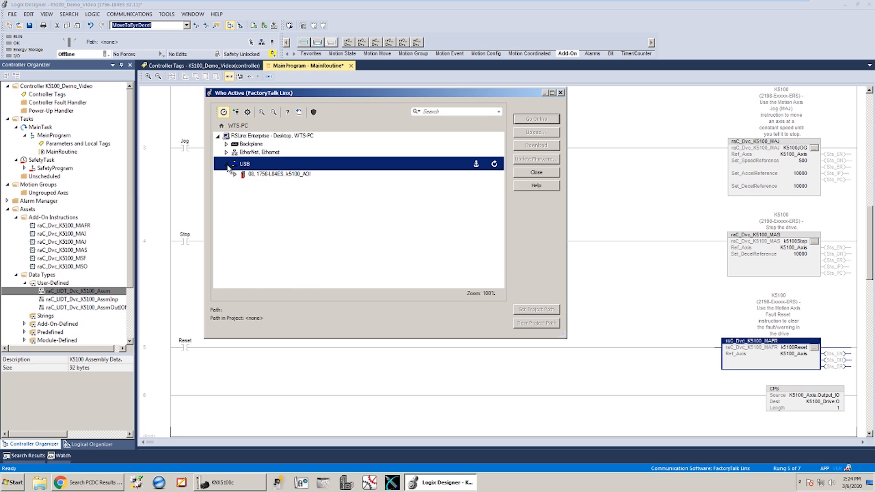
left_click(279, 172)
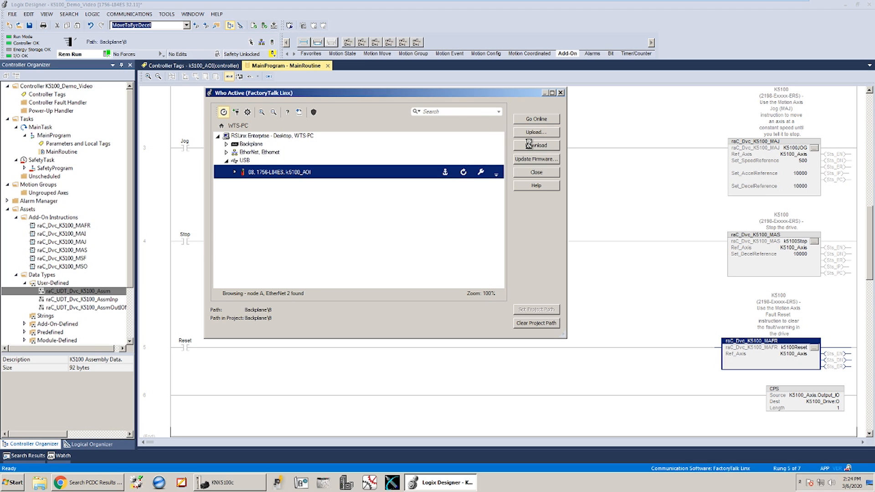
left_click(535, 145)
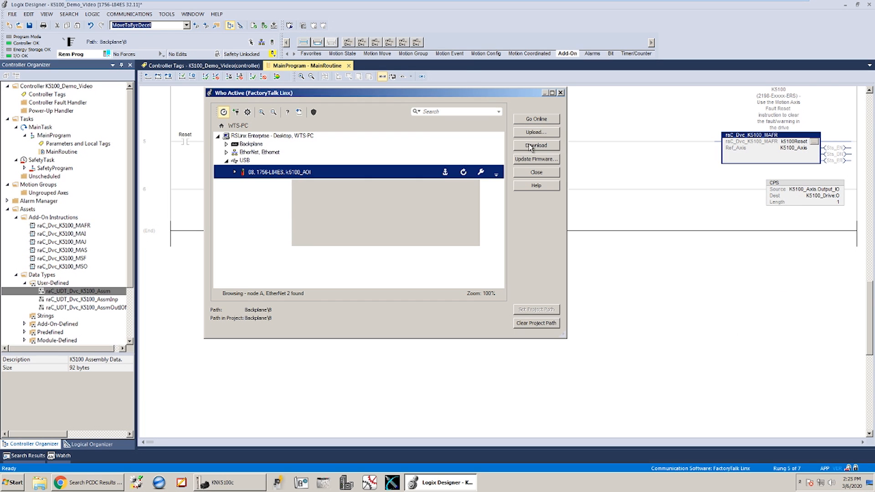
- Finish the download, go online and check the K5100_Drive module status reads Running
left_click(536, 145)
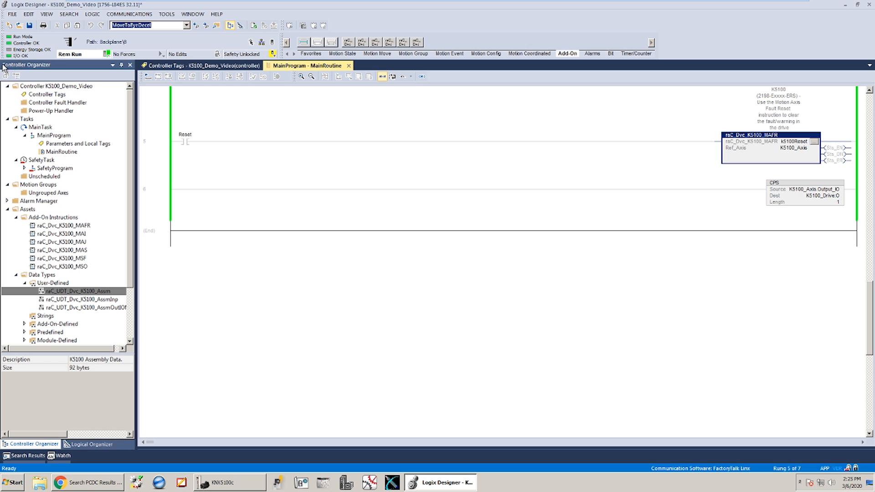
mouse_move(132, 219)
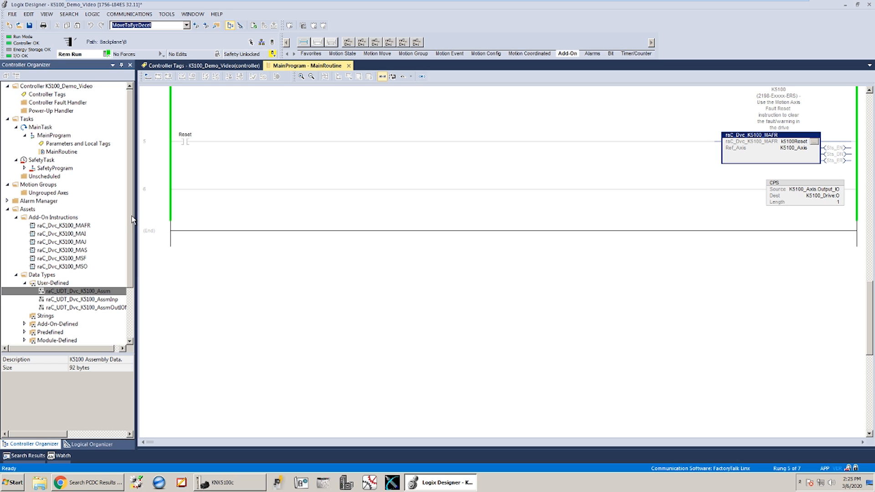
scroll("down", 3)
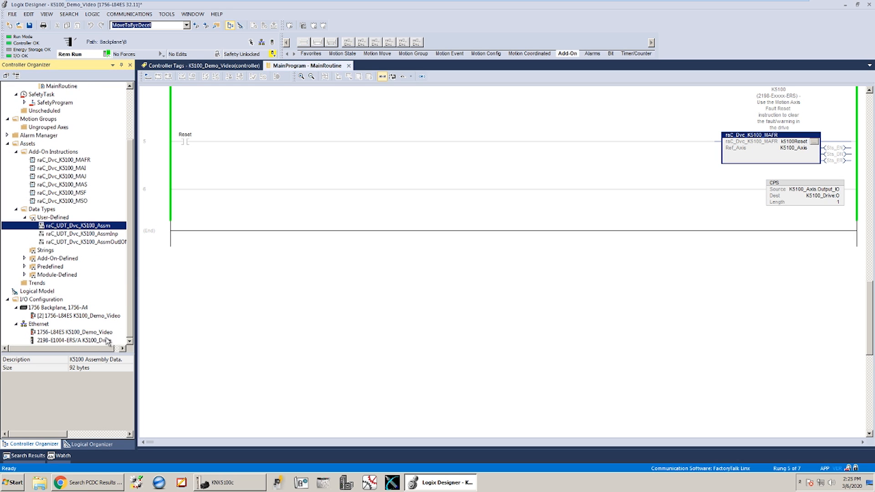
left_click(78, 341)
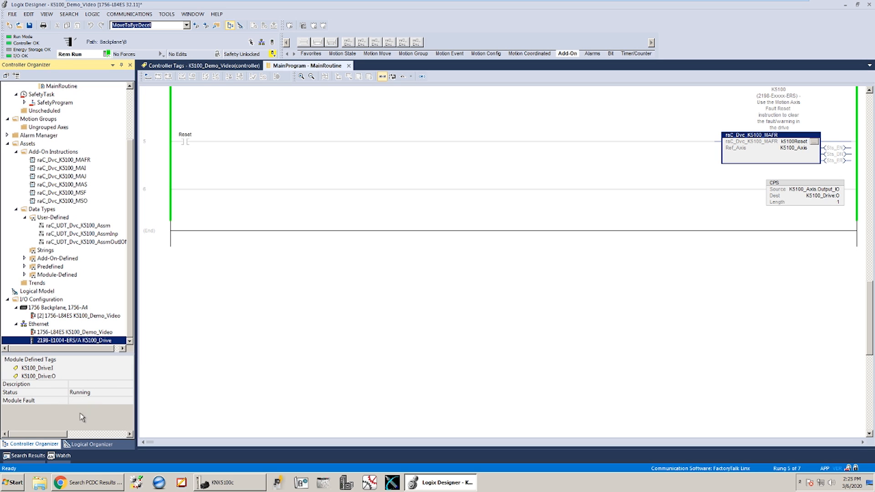
mouse_move(129, 309)
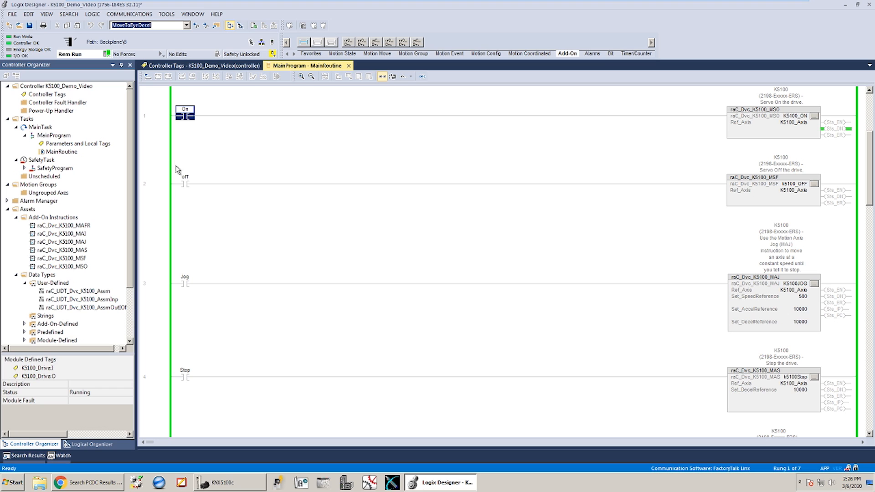
mouse_move(191, 193)
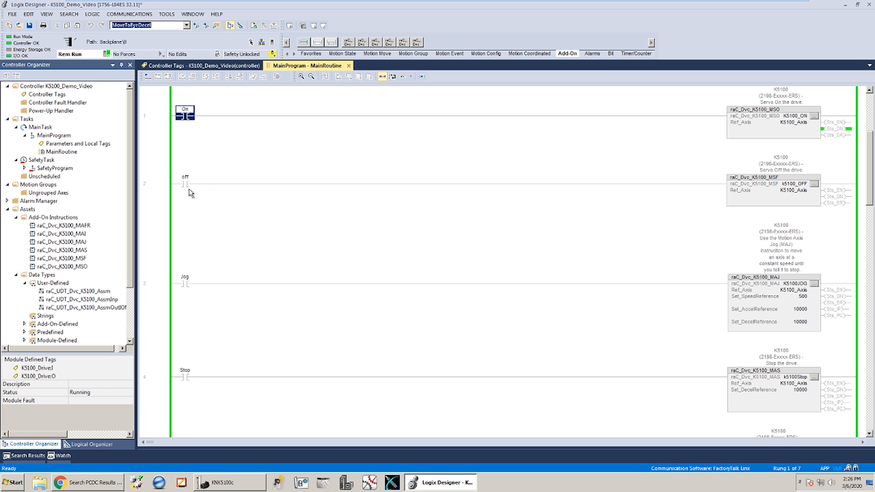
- Toggle the Jog contact bit online to start jogging the axis
scroll("down", 3)
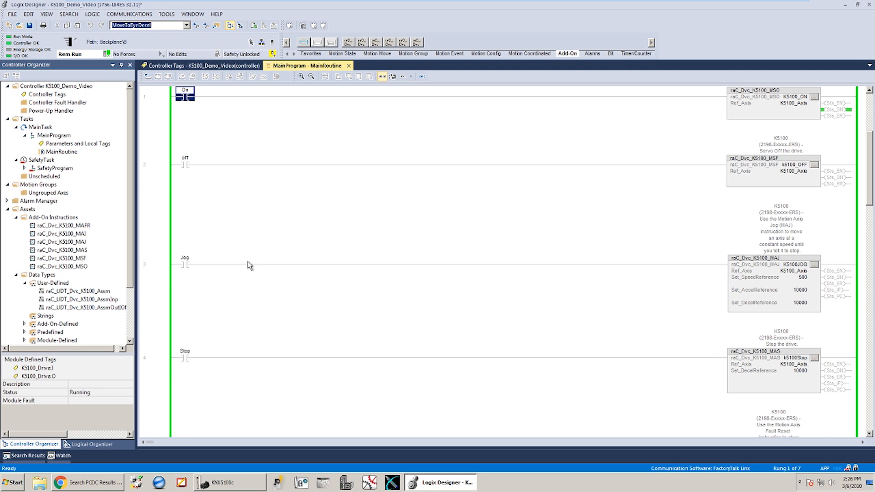
left_click(184, 264)
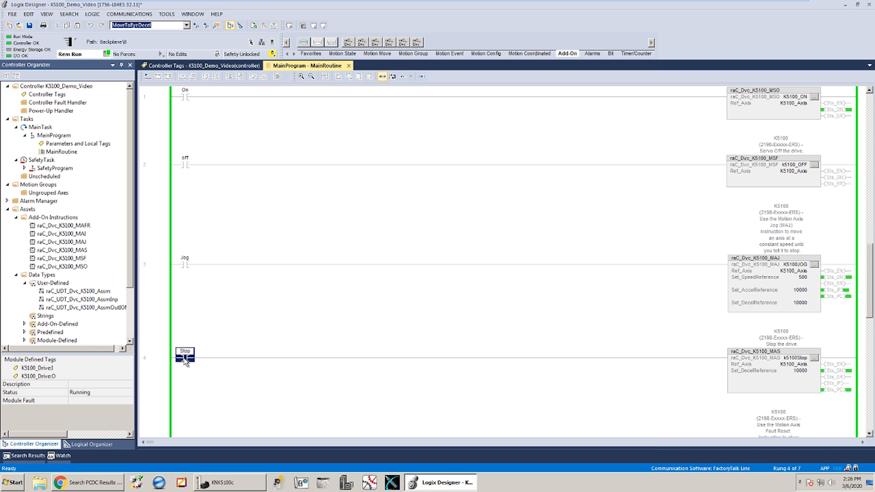
mouse_move(194, 193)
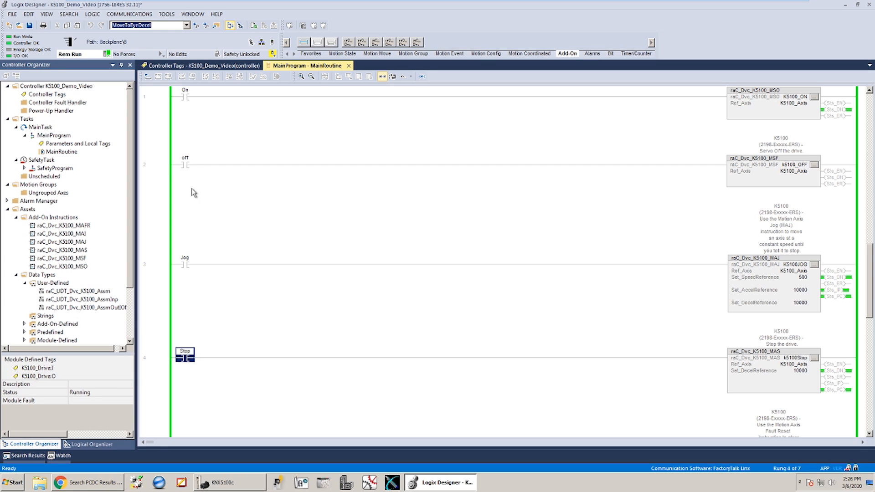